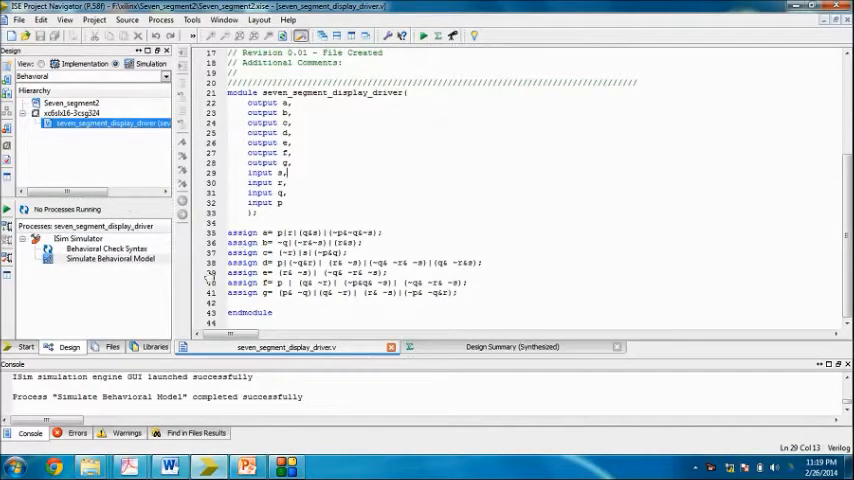
mouse_move(68, 348)
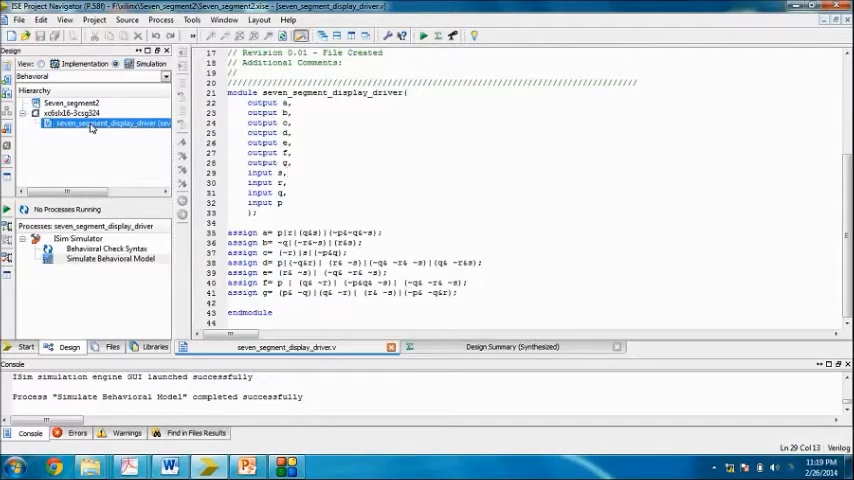
Select the seven_segment_display_driver module in the Seven_segment2 project for implementation work.
left_click(76, 112)
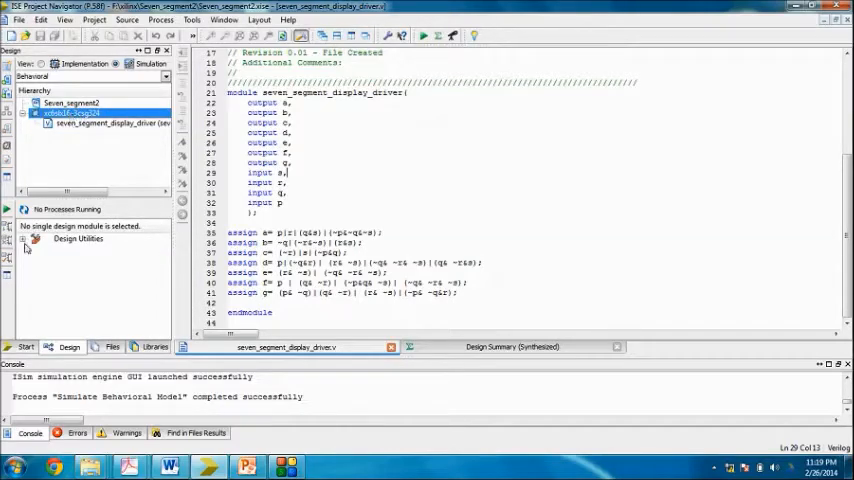
left_click(24, 238)
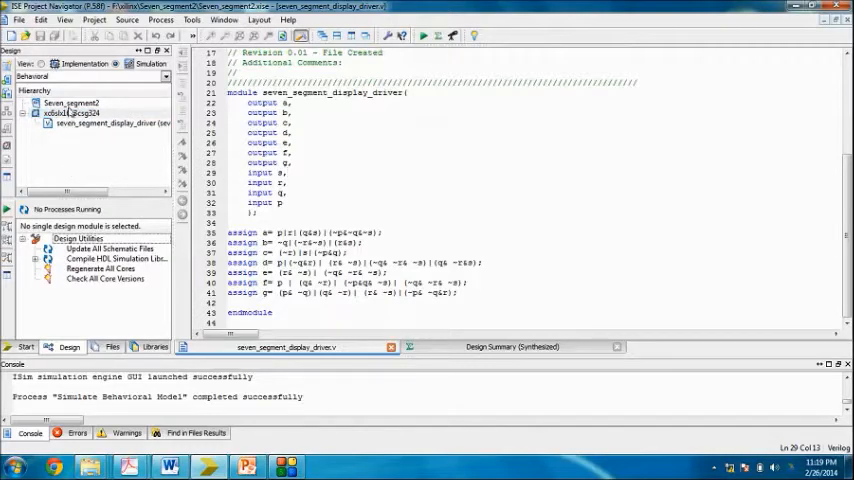
left_click(70, 104)
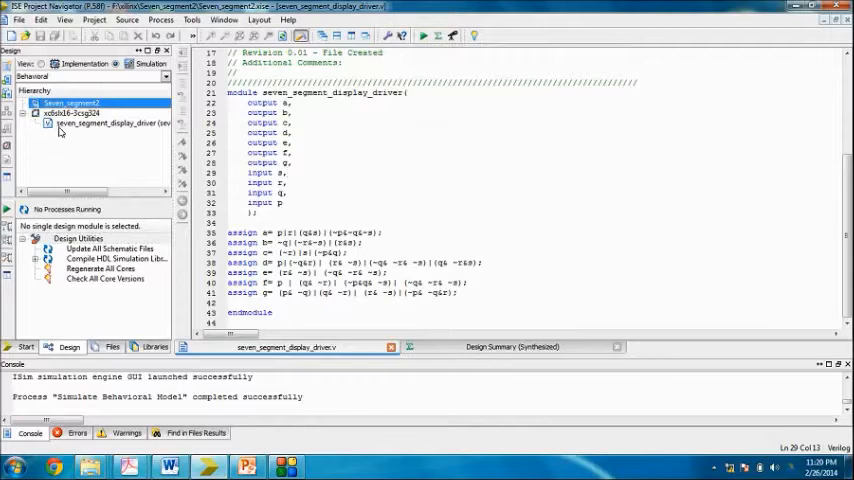
left_click(110, 122)
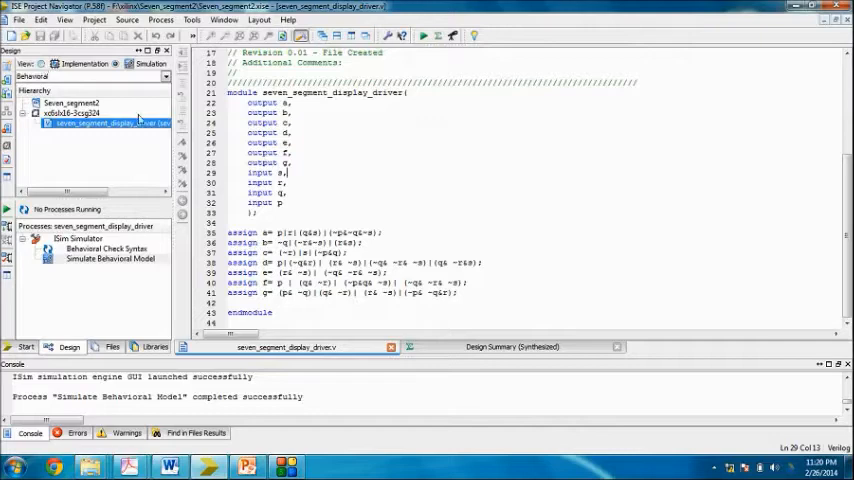
mouse_move(112, 292)
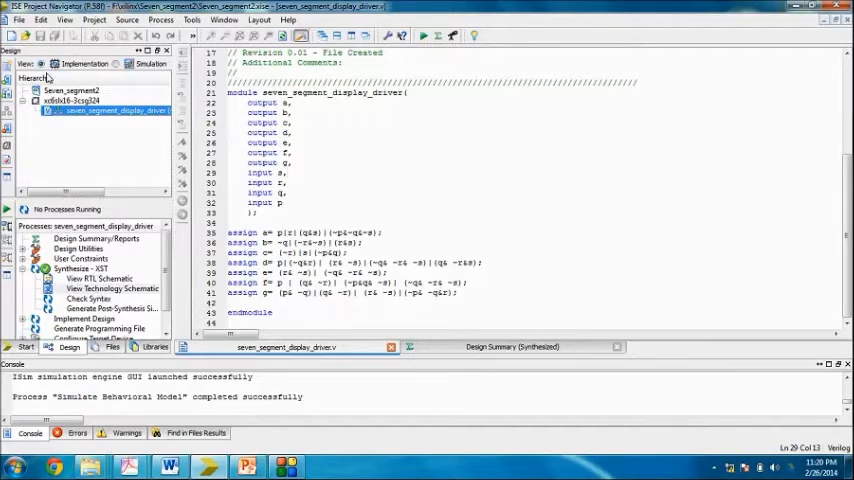
mouse_move(70, 88)
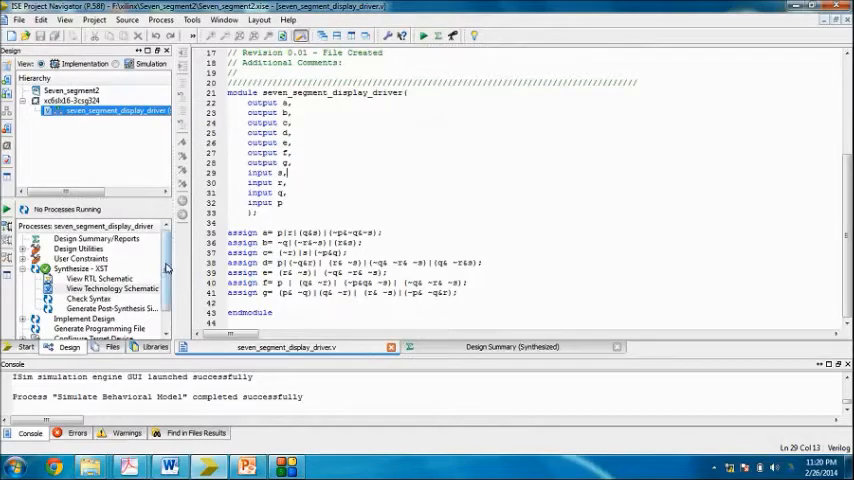
Expand User Constraints and launch I/O Pin Planning (PlanAhead) post-synthesis.
left_click(112, 288)
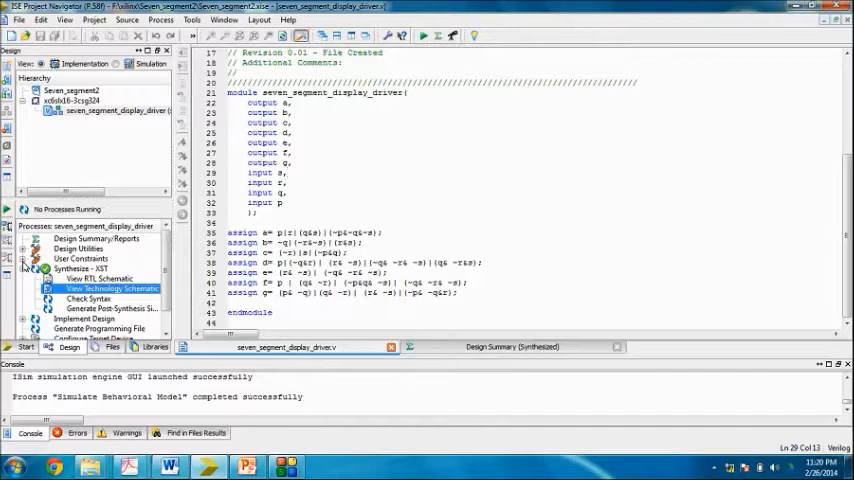
left_click(36, 258)
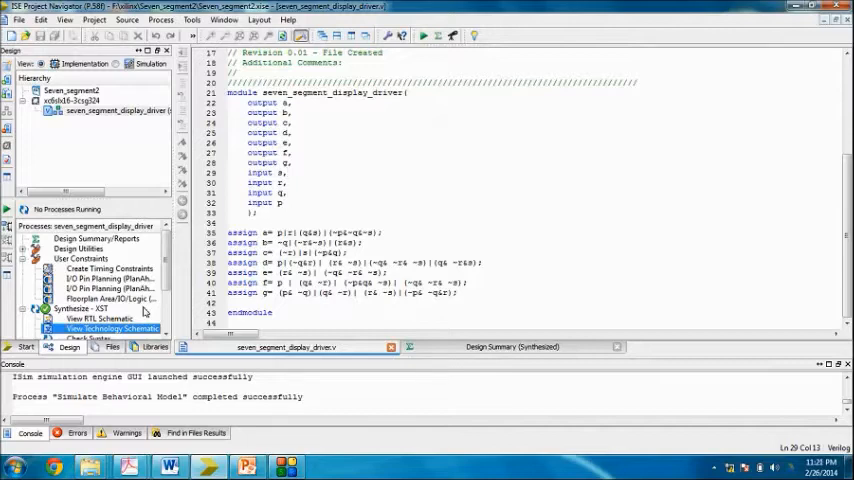
mouse_move(118, 288)
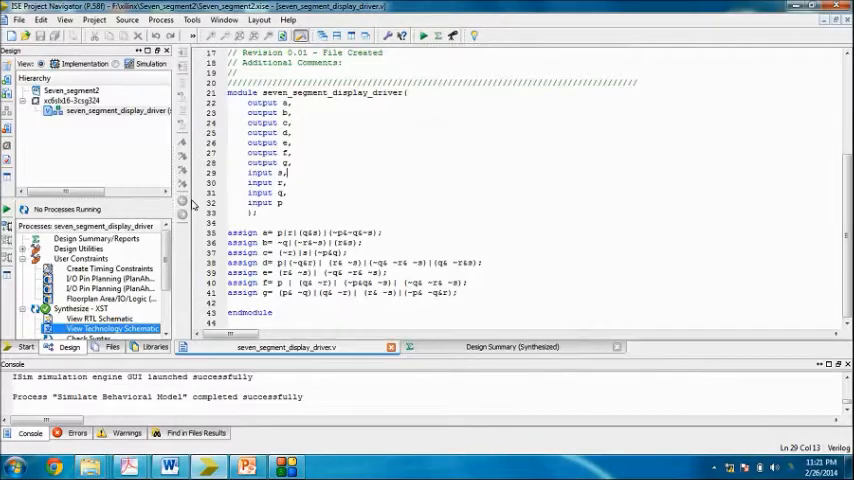
mouse_move(80, 276)
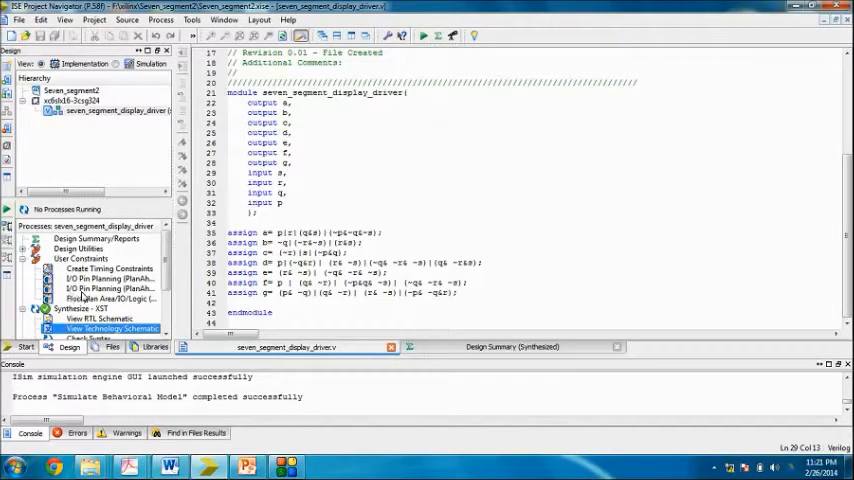
mouse_move(88, 288)
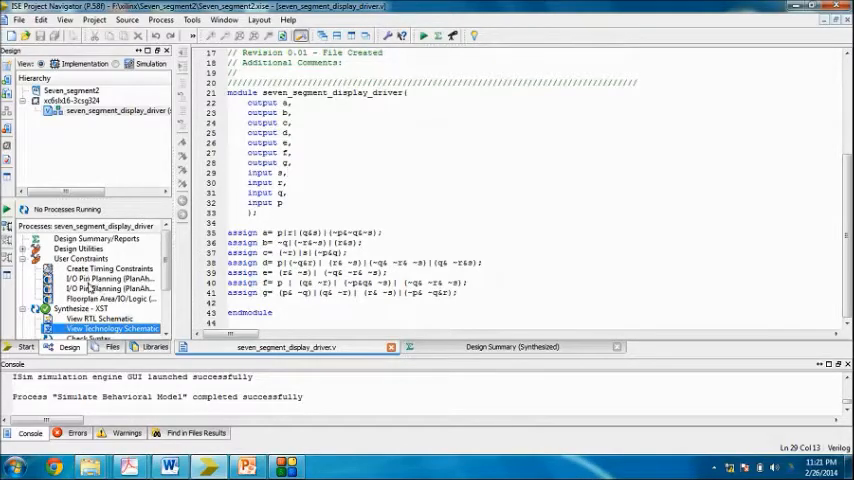
mouse_move(110, 288)
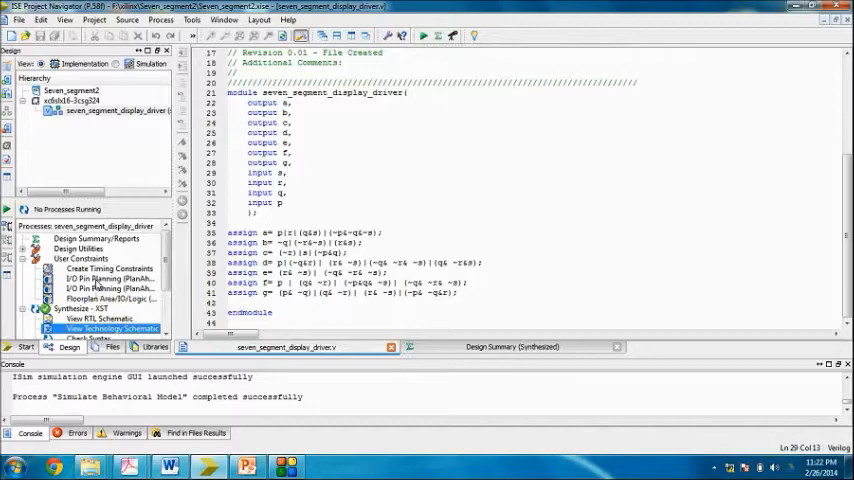
mouse_move(104, 288)
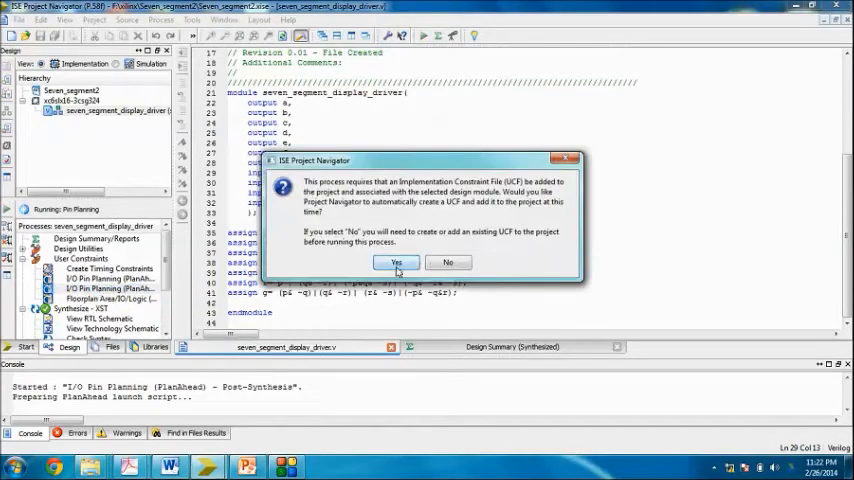
Accept automatic creation of seven_segment_display_driver.ucf so PlanAhead launches.
left_click(396, 262)
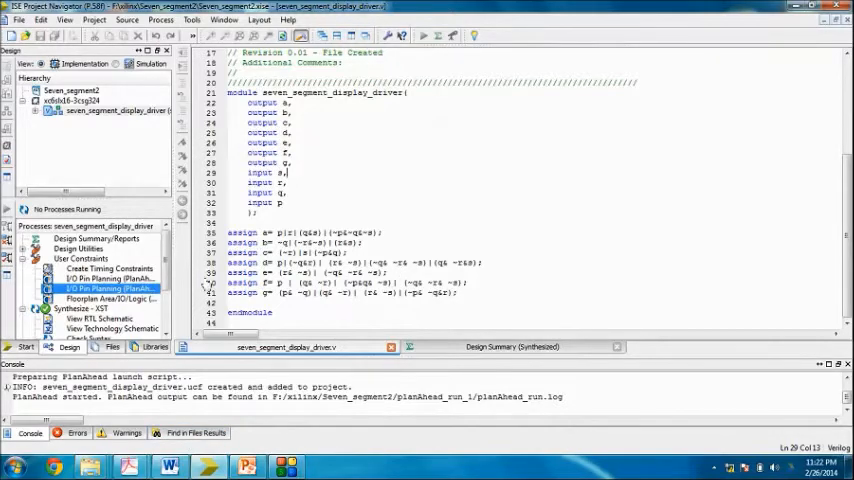
left_click(110, 278)
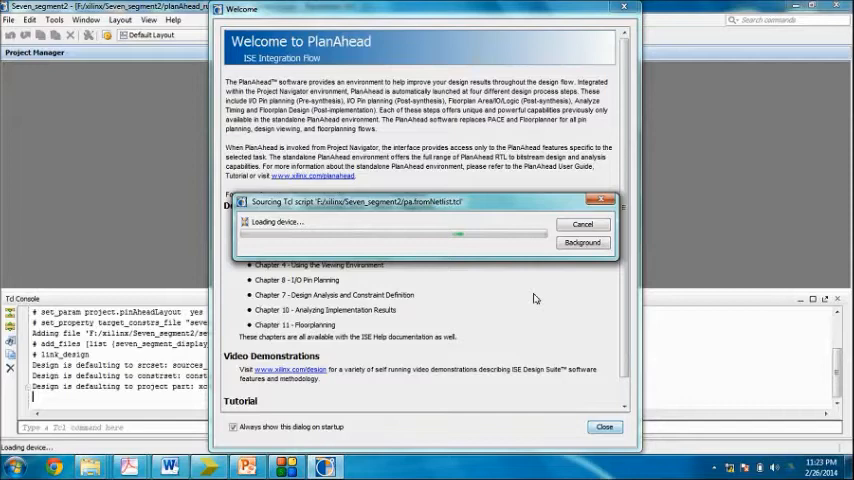
mouse_move(444, 276)
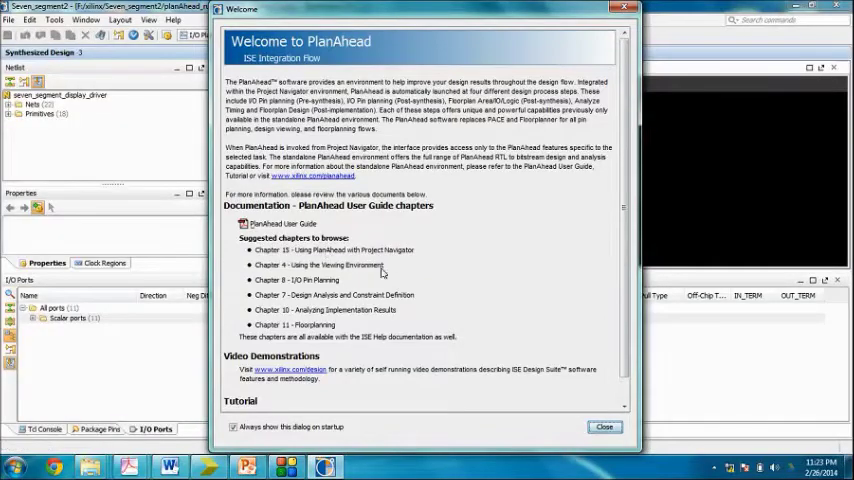
mouse_move(518, 68)
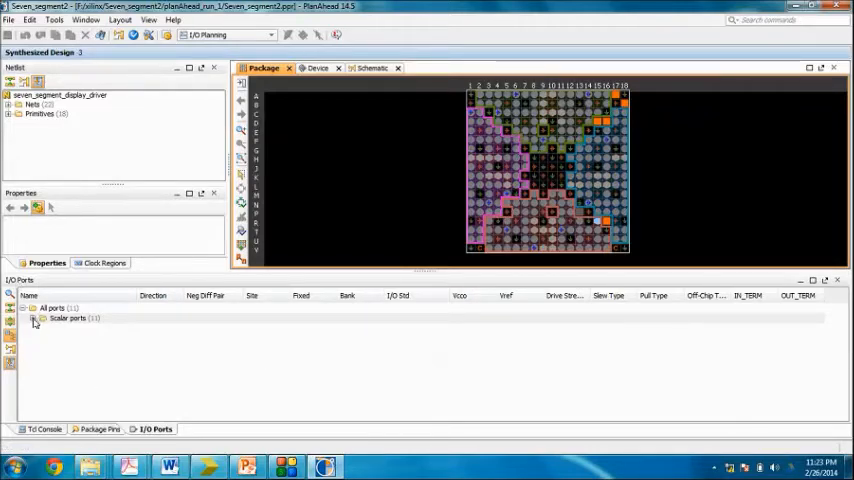
Expand Scalar ports to list each segment output and data input individually.
left_click(36, 318)
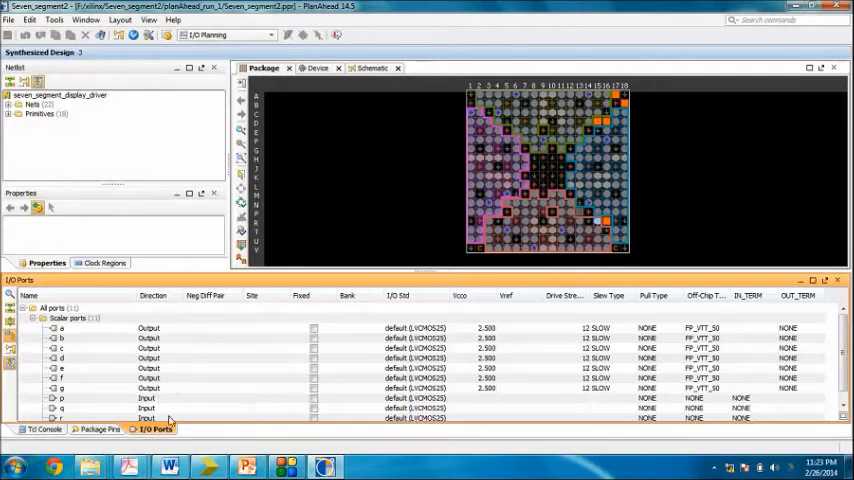
mouse_move(162, 332)
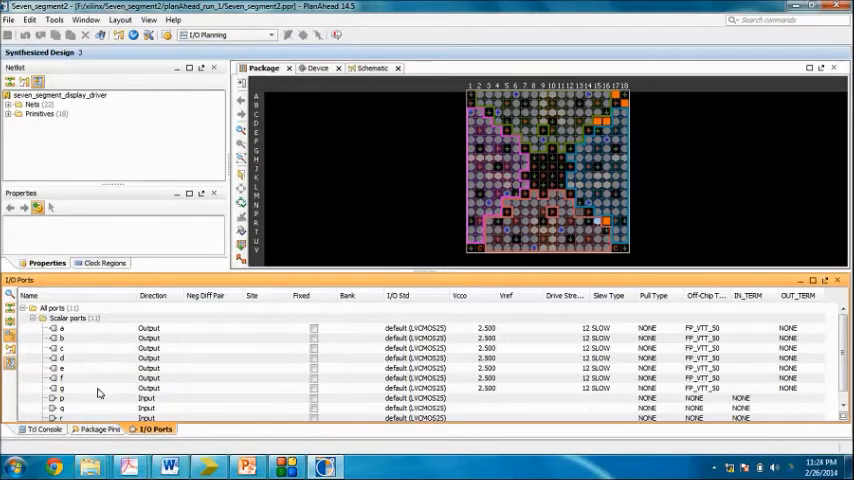
mouse_move(76, 424)
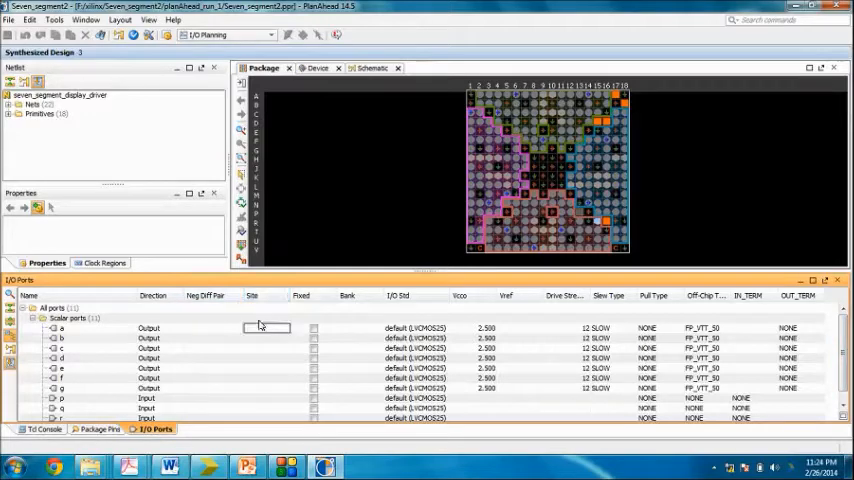
left_click(264, 296)
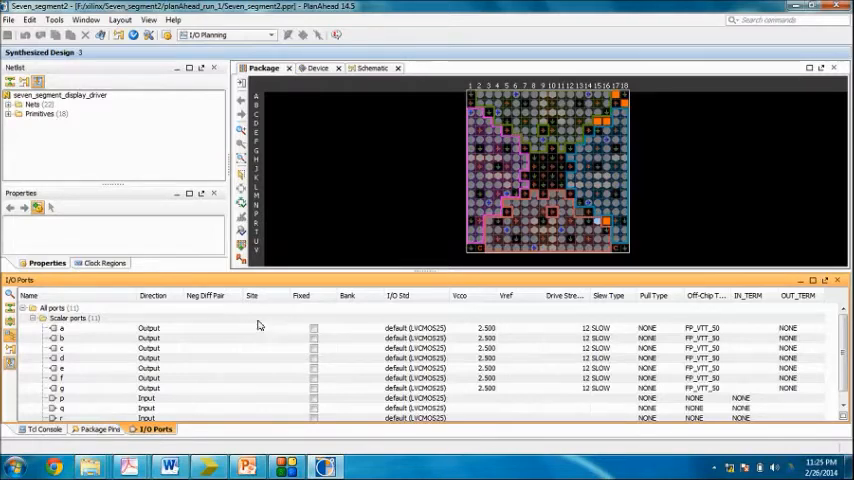
Assign package pin sites to the first seven-segment output ports starting with port a.
left_click(266, 328)
type("T1")
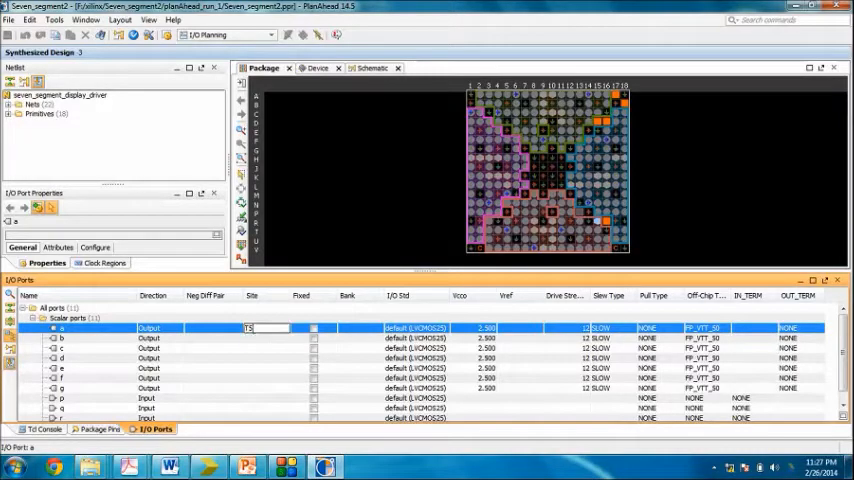
left_click(264, 328)
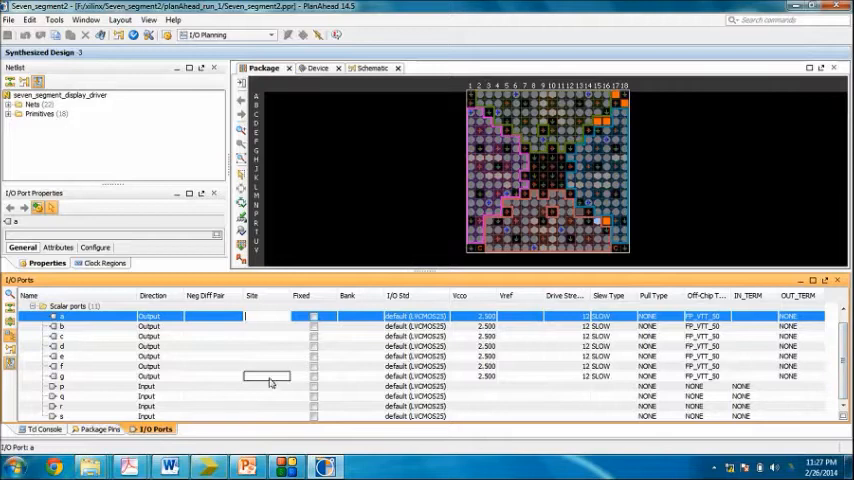
mouse_move(220, 420)
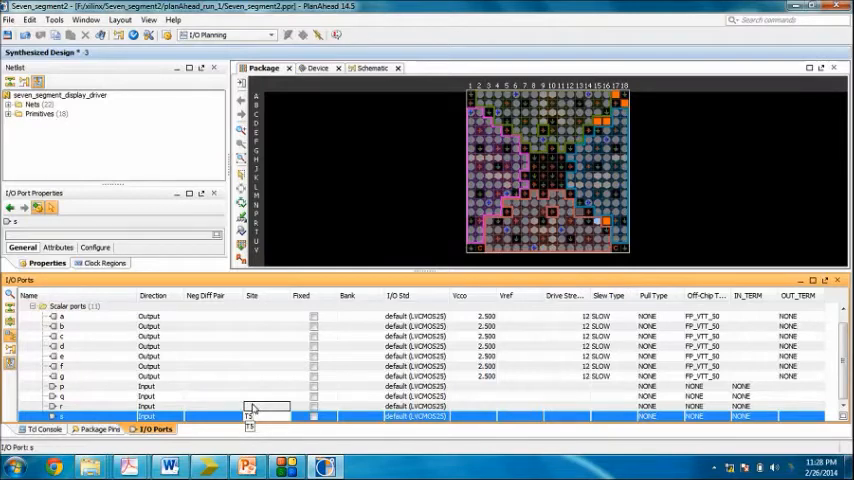
left_click(268, 416)
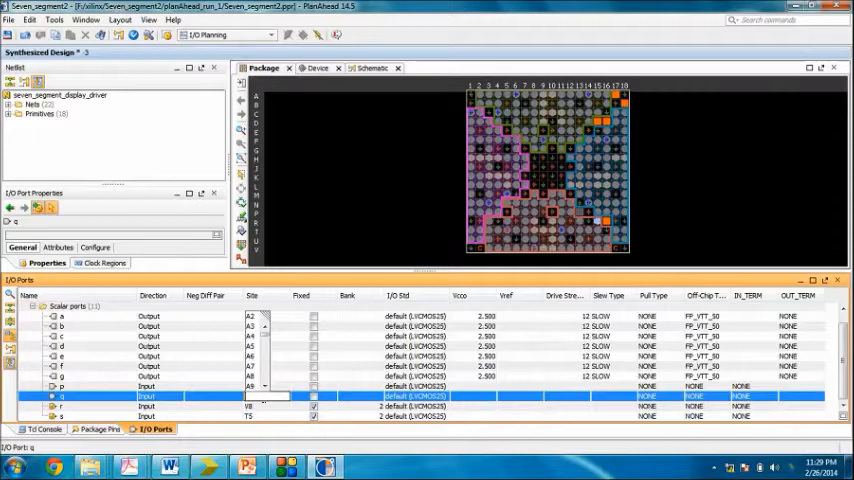
left_click(252, 396)
type("U8")
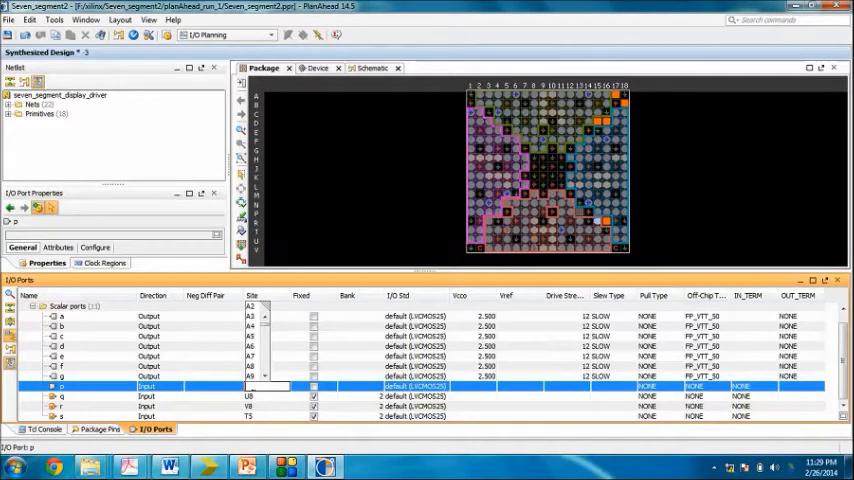
left_click(258, 386)
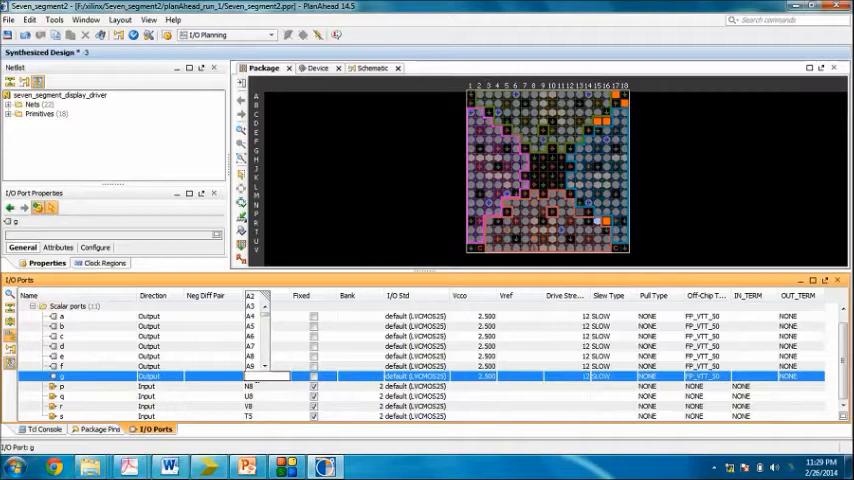
left_click(248, 348)
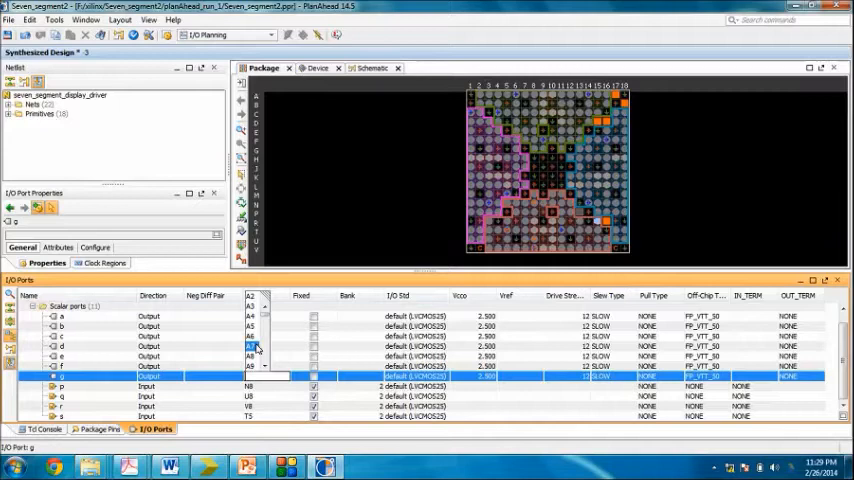
mouse_move(322, 316)
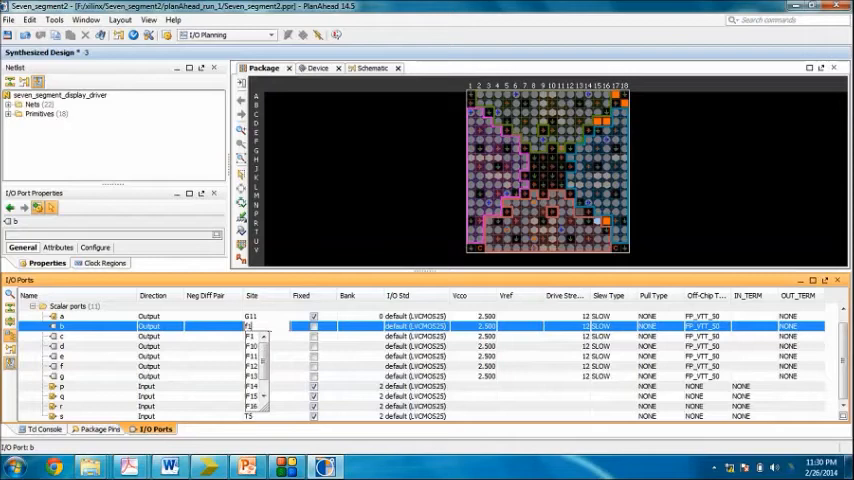
Assign package pin sites to output port e and the remaining segment outputs.
left_click(250, 326)
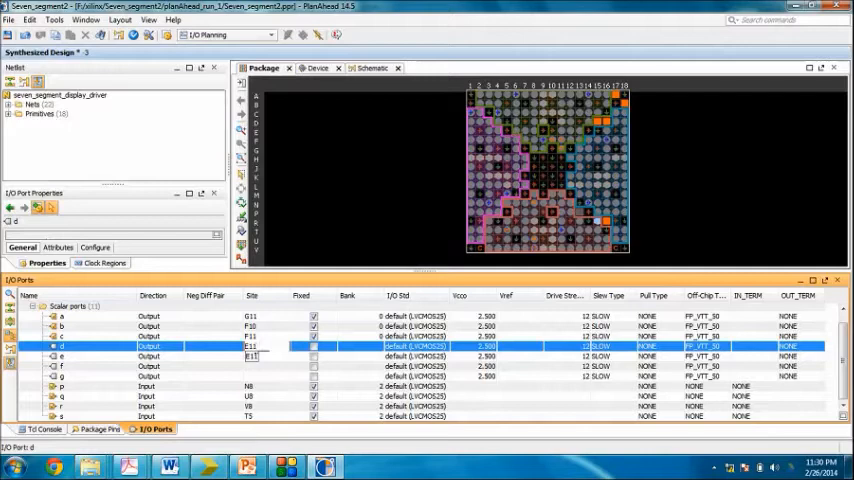
double_click(252, 356)
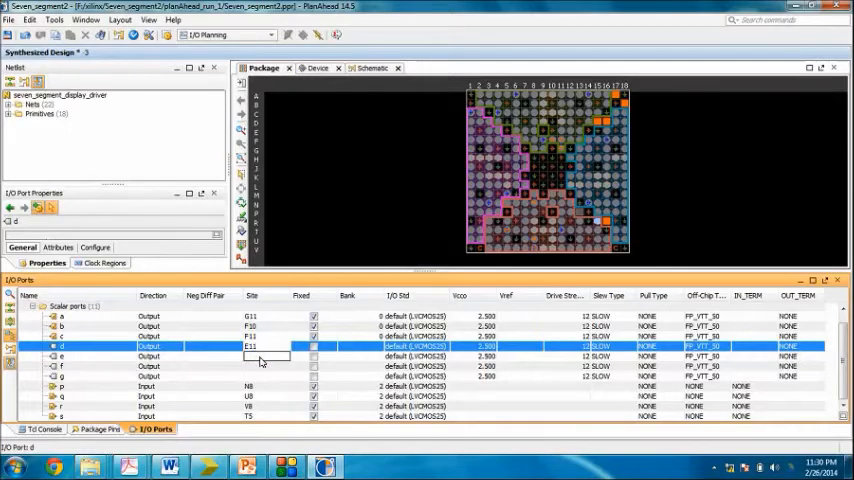
left_click(266, 356)
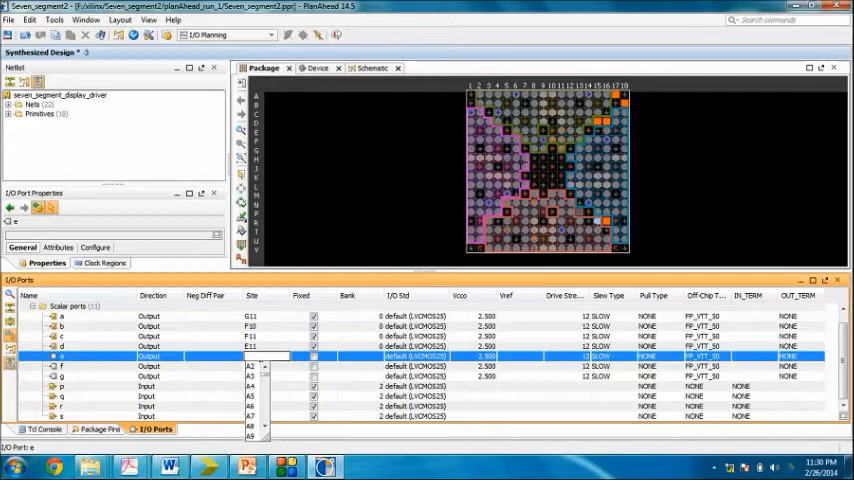
left_click(252, 364)
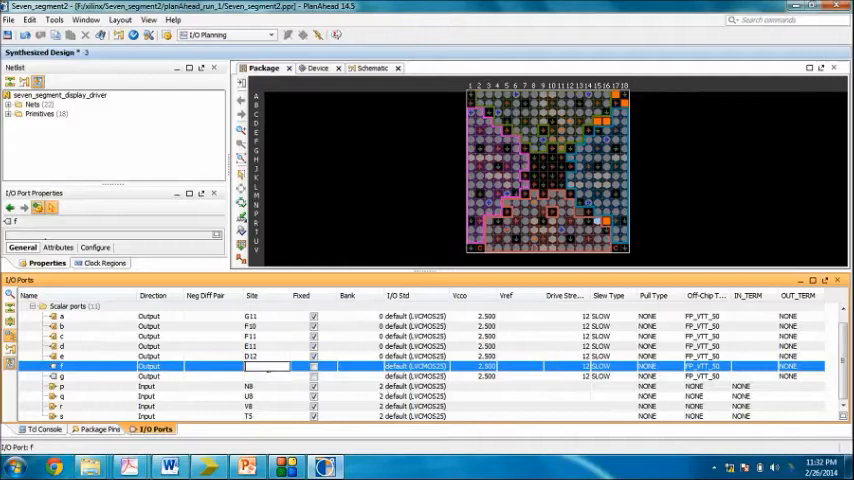
left_click(264, 366)
type("C12")
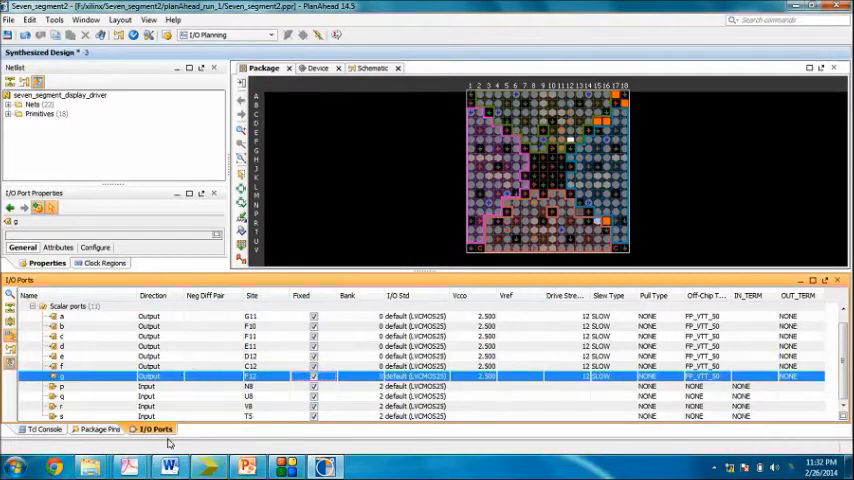
mouse_move(176, 342)
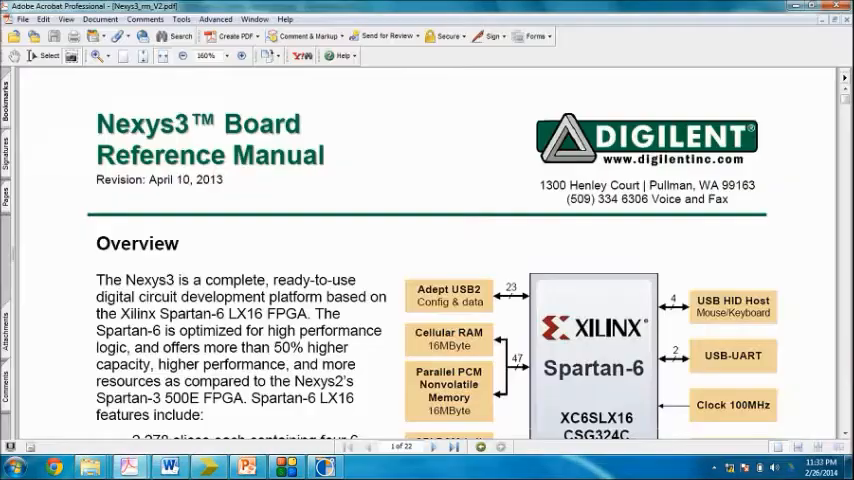
scroll("down", 3)
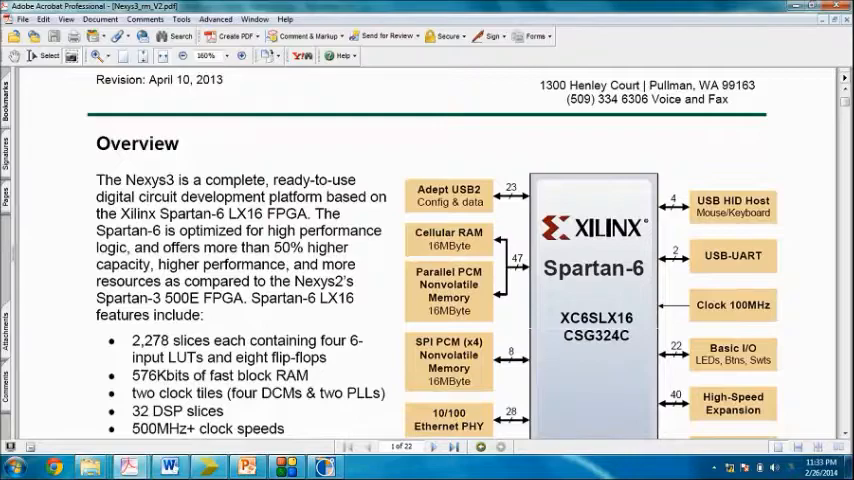
scroll("down", 3)
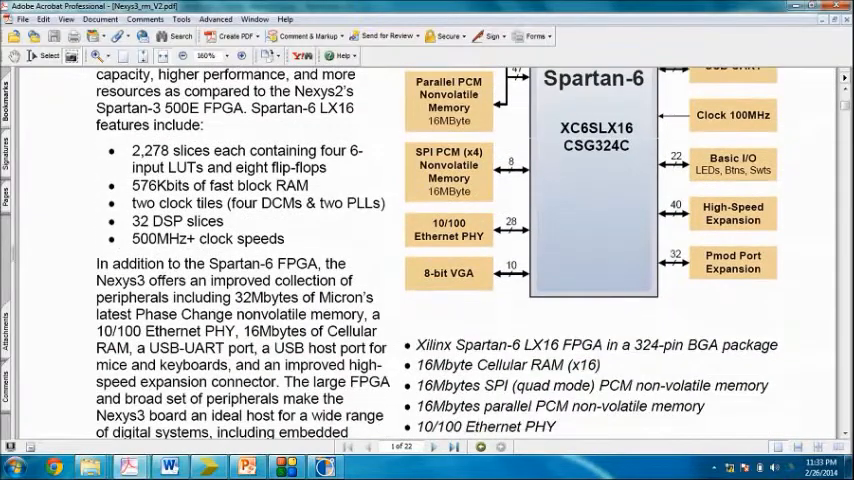
scroll("down", 3)
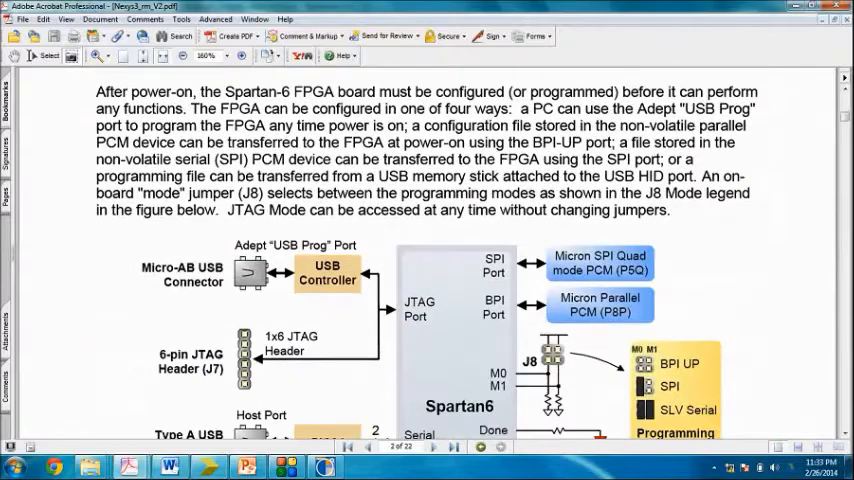
scroll("down", 3)
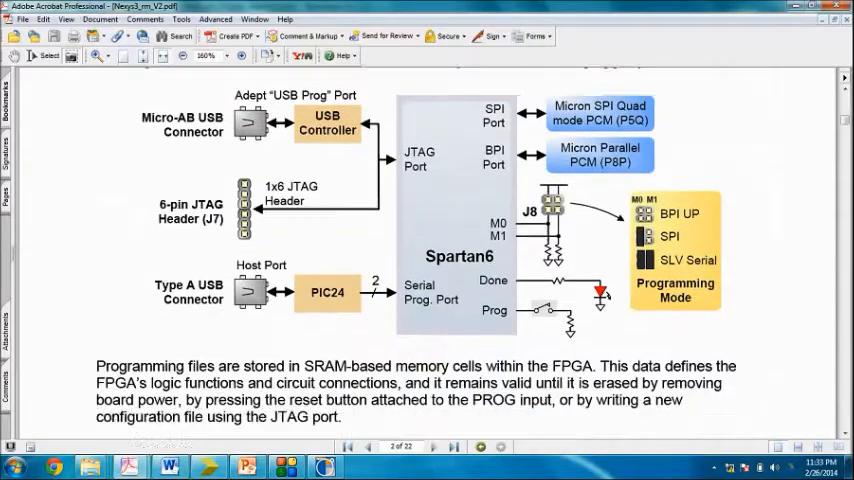
scroll("down", 3)
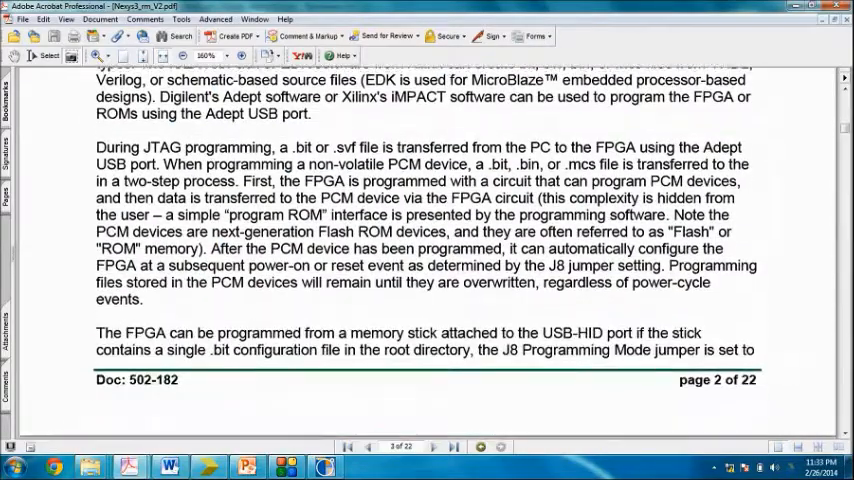
scroll("down", 3)
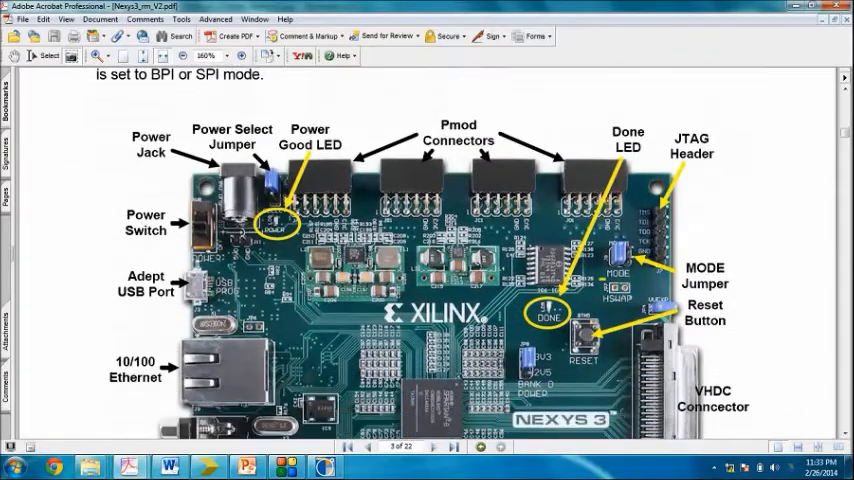
scroll("down", 3)
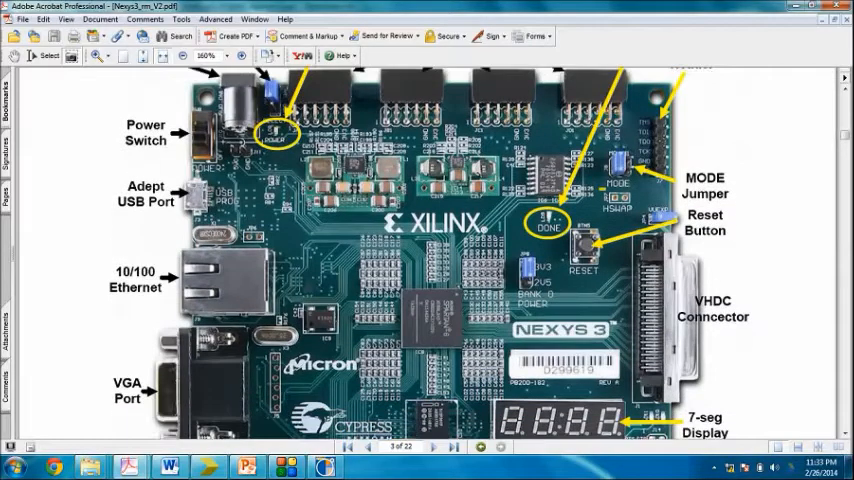
scroll("down", 3)
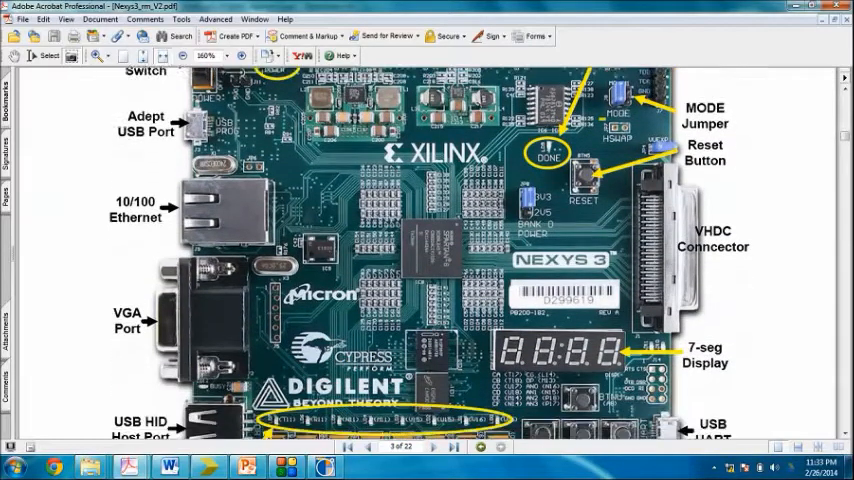
scroll("down", 3)
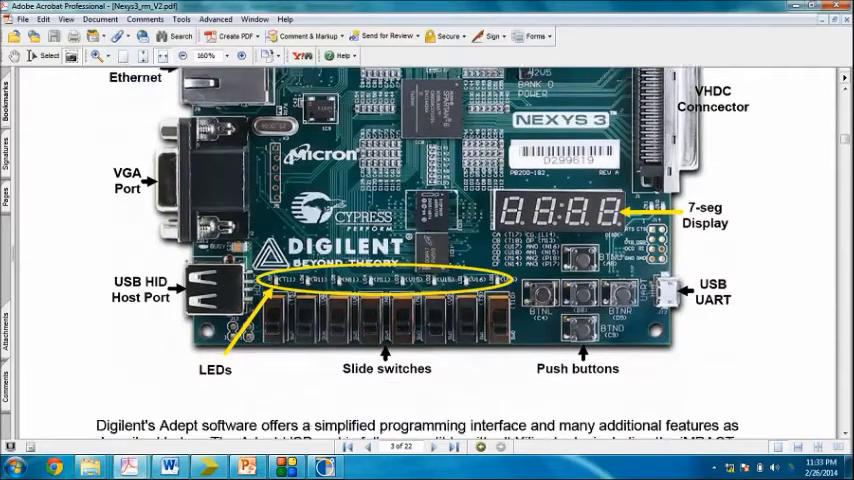
scroll("down", 3)
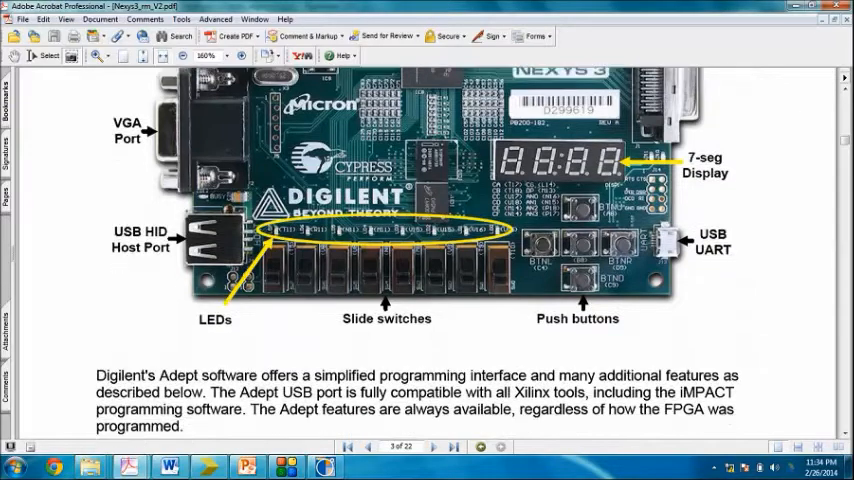
scroll("down", 3)
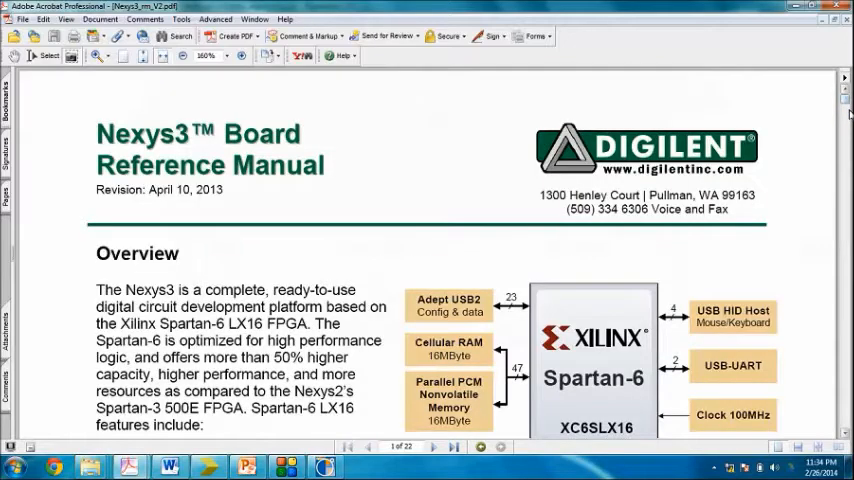
Scroll the Nexys3 manual down past the memory and VGA sections.
scroll("down", 3)
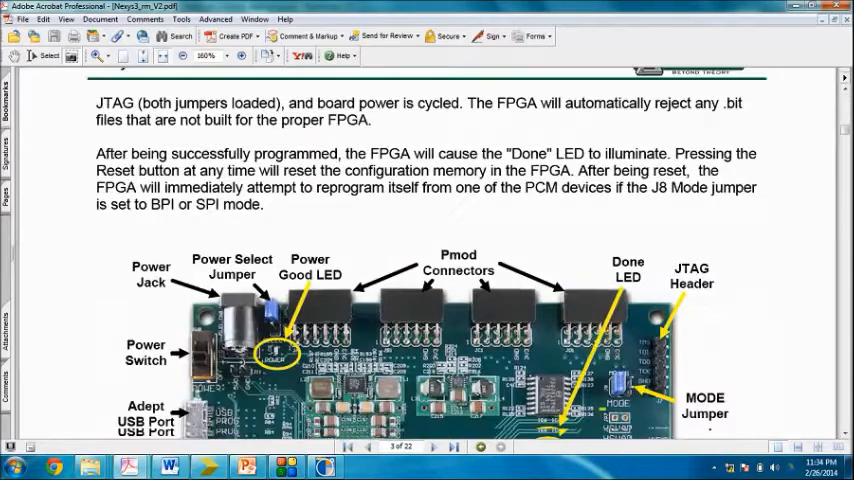
scroll("down", 3)
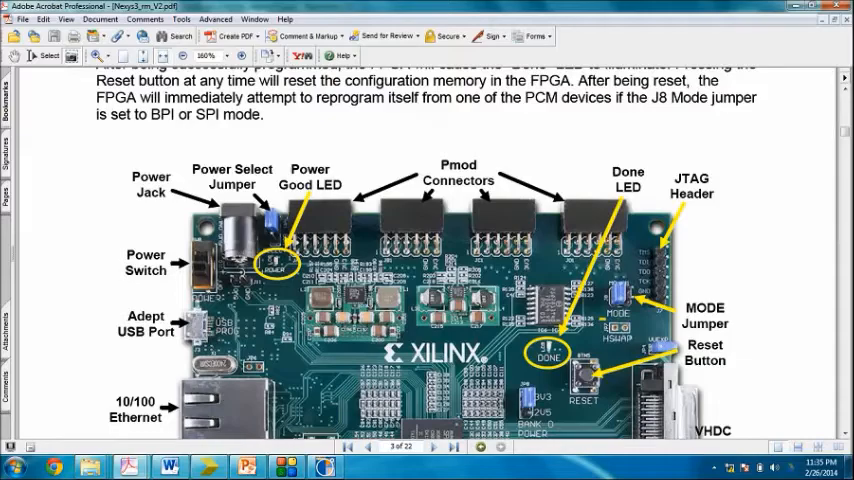
scroll("down", 3)
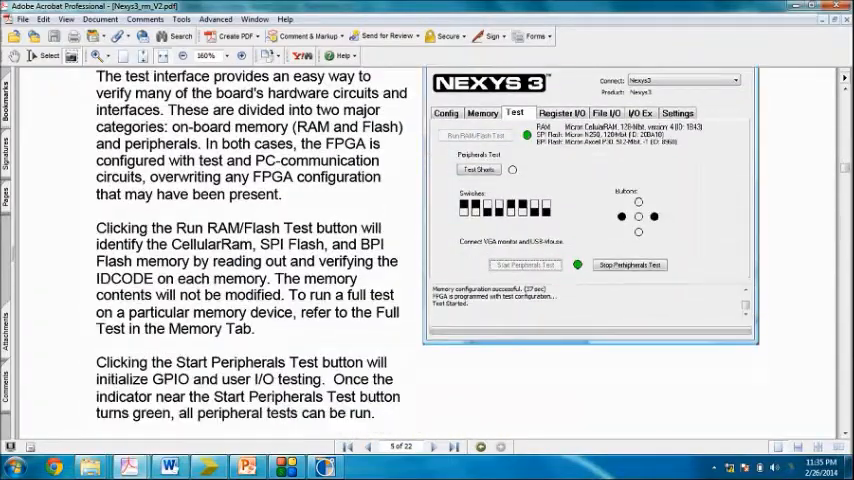
scroll("down", 3)
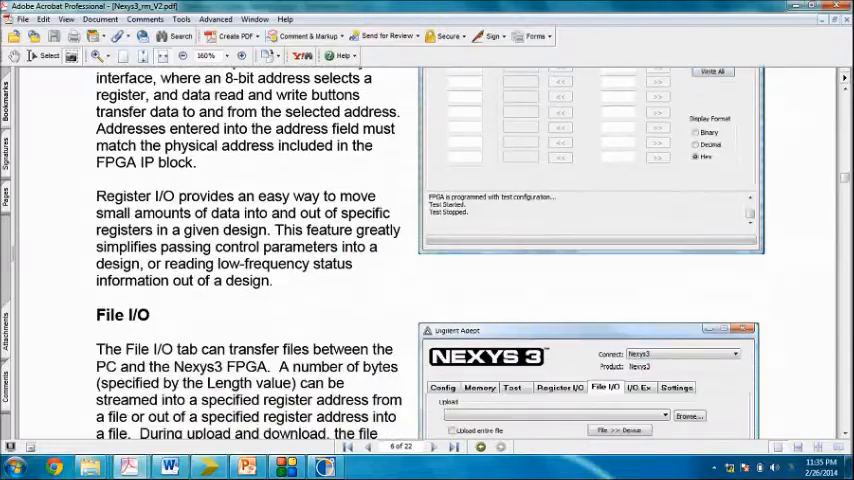
scroll("down", 3)
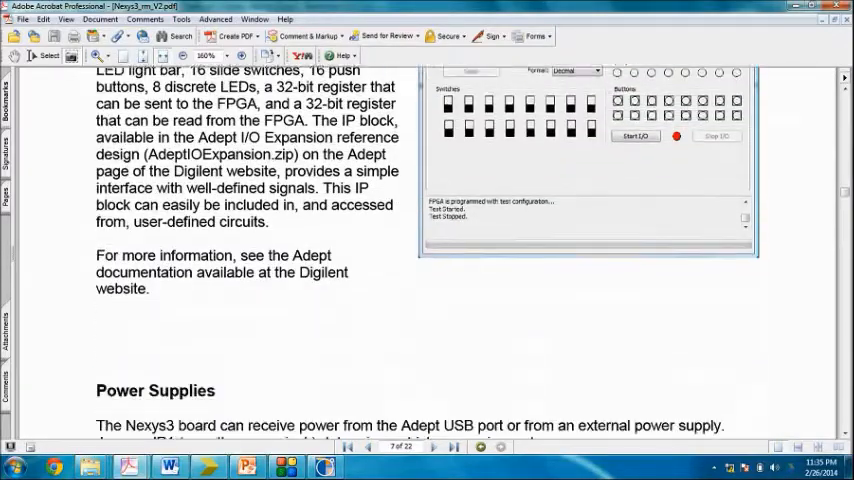
scroll("down", 3)
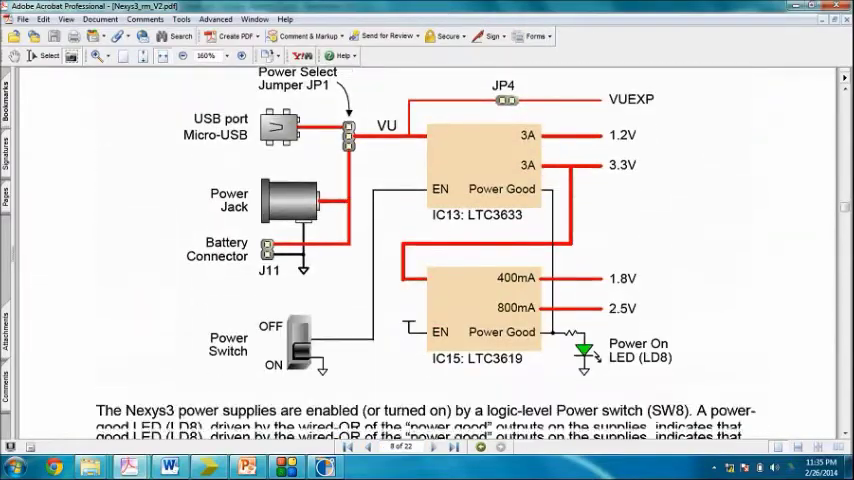
scroll("down", 3)
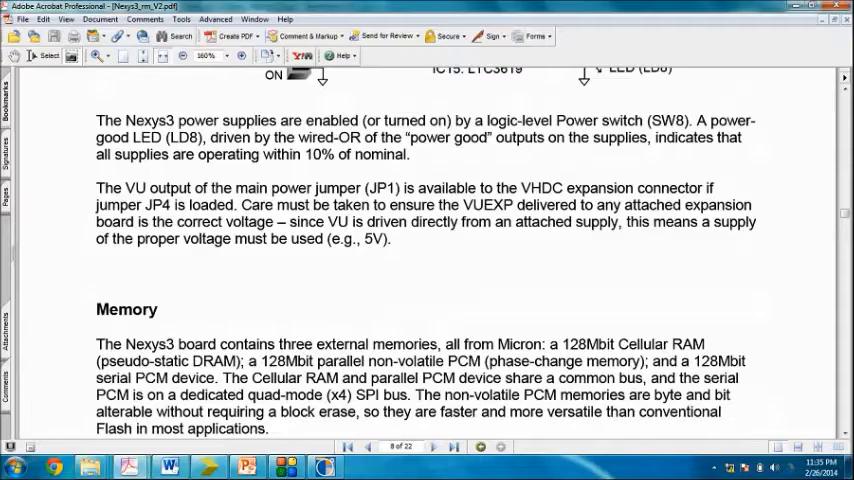
scroll("down", 3)
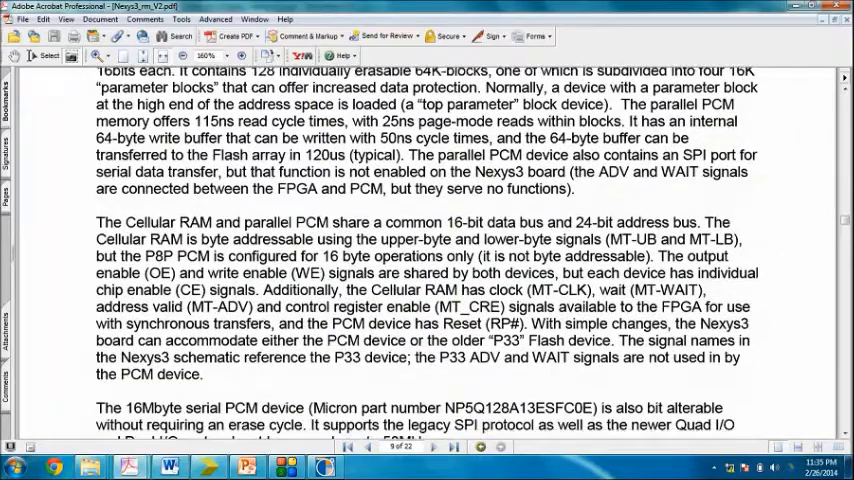
scroll("down", 3)
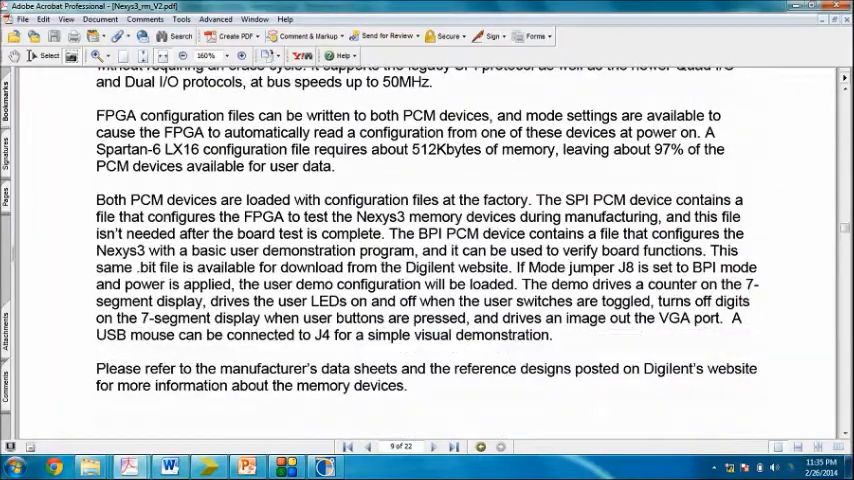
left_click(436, 446)
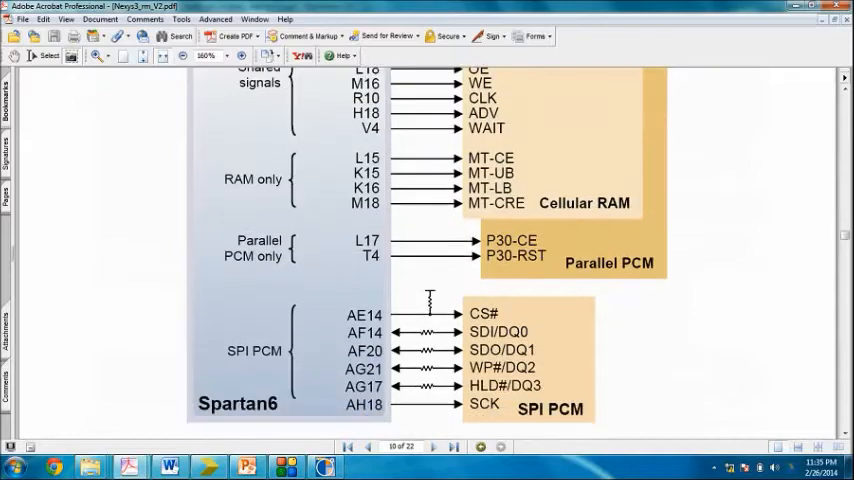
scroll("down", 3)
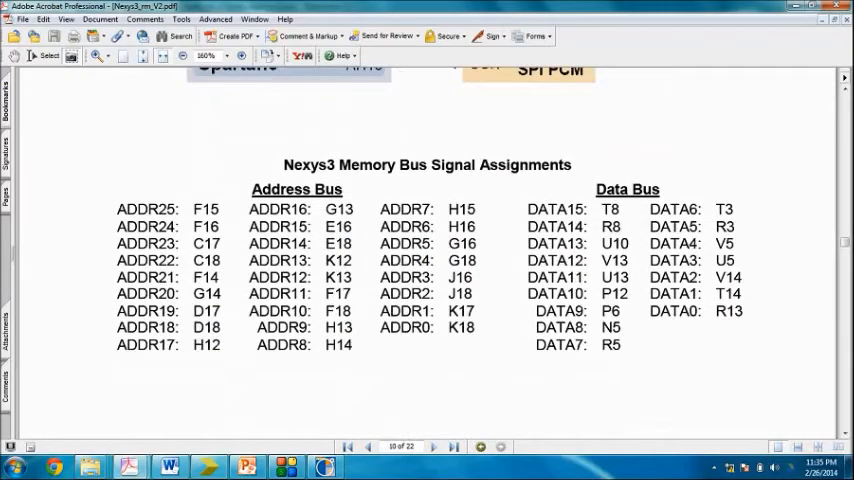
scroll("up", 3)
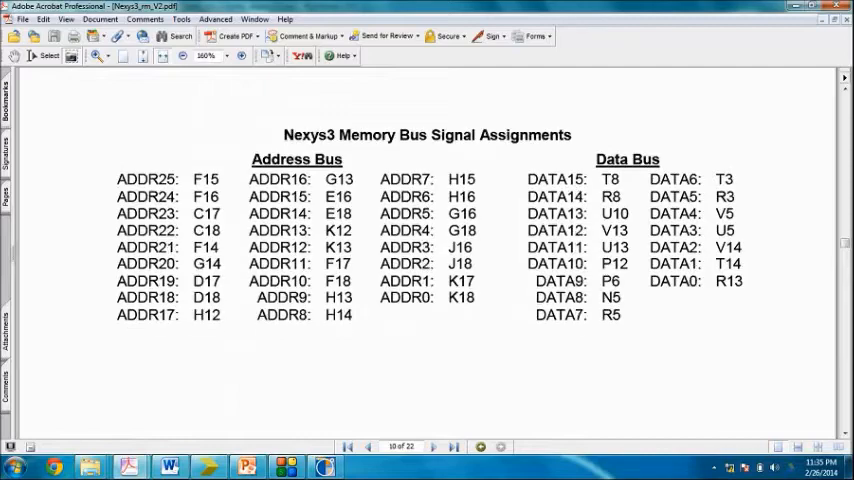
left_click(424, 446)
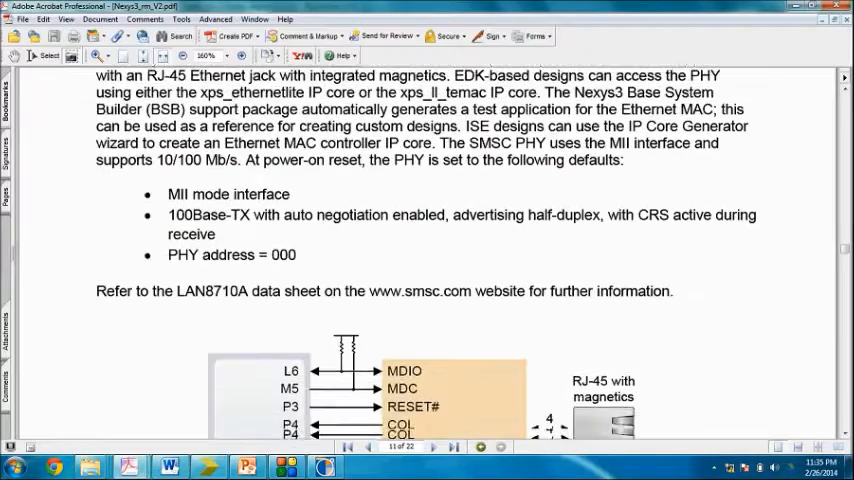
Continue scrolling past the I/O sections to the Pmod Connectors heading.
scroll("down", 3)
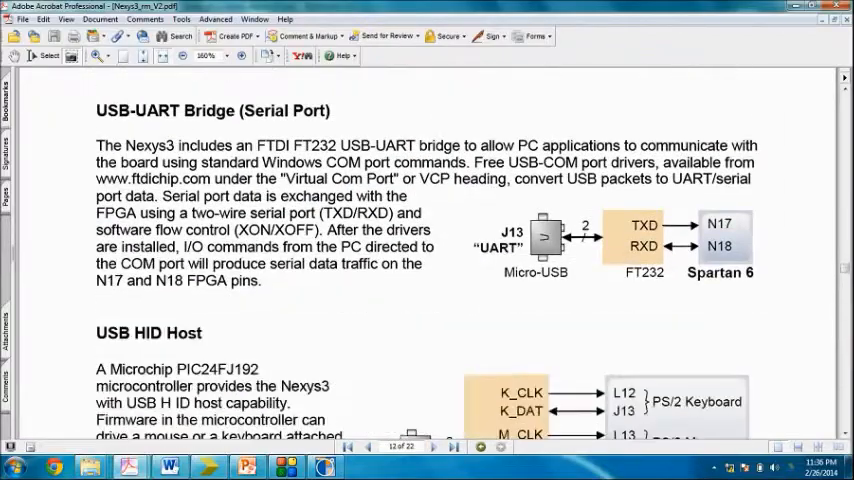
scroll("down", 3)
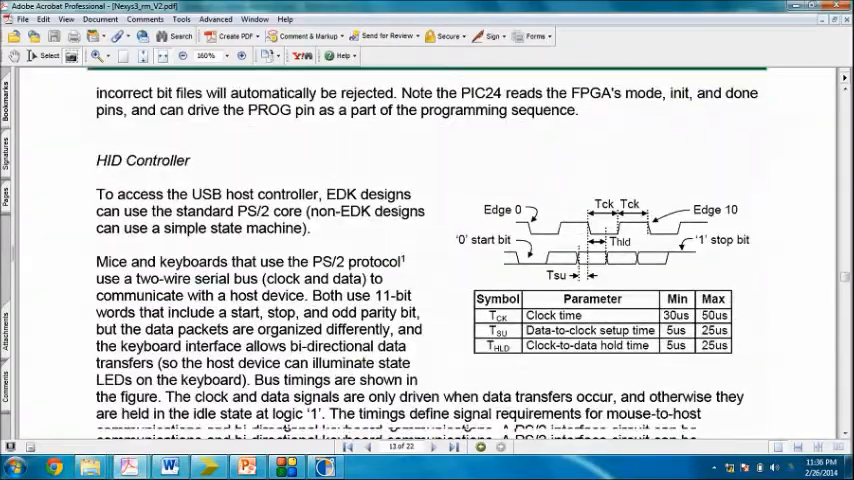
scroll("down", 3)
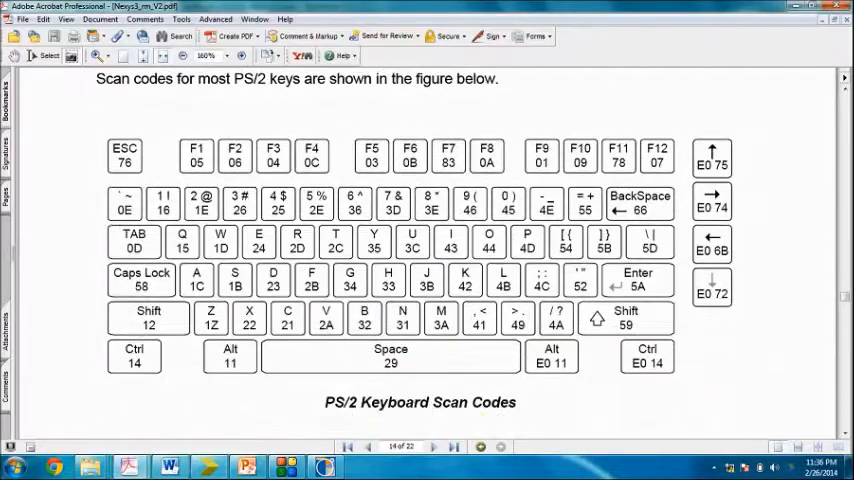
scroll("down", 3)
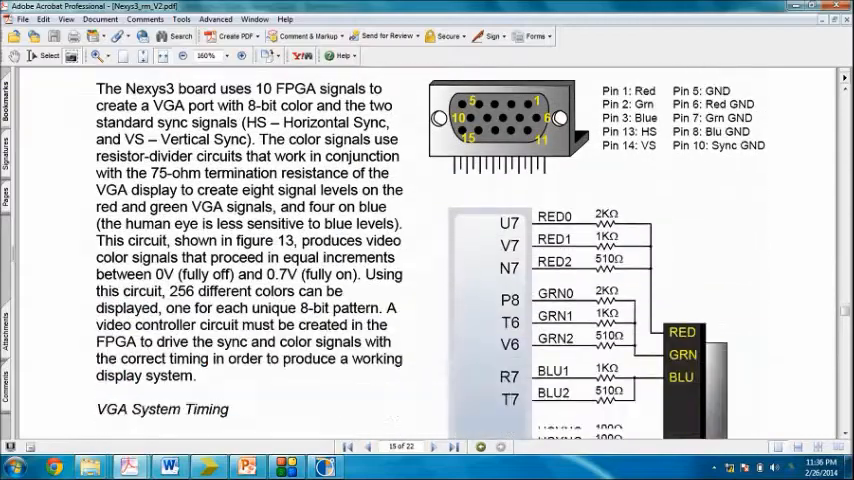
scroll("down", 3)
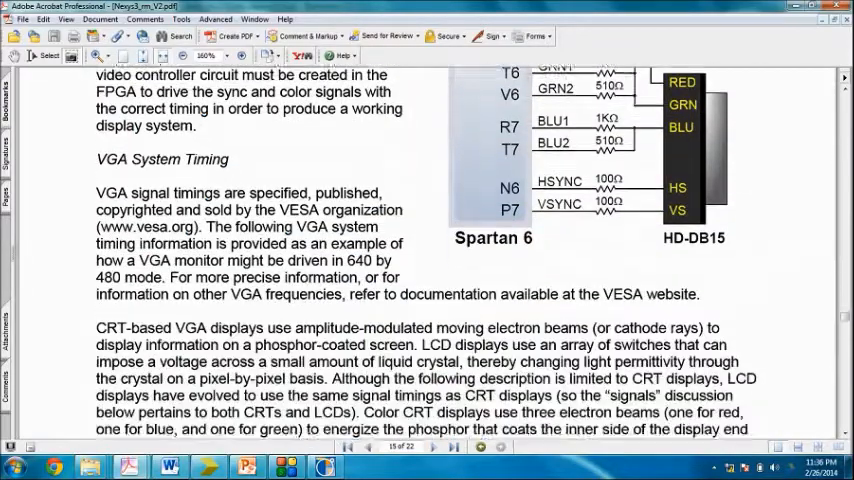
scroll("down", 3)
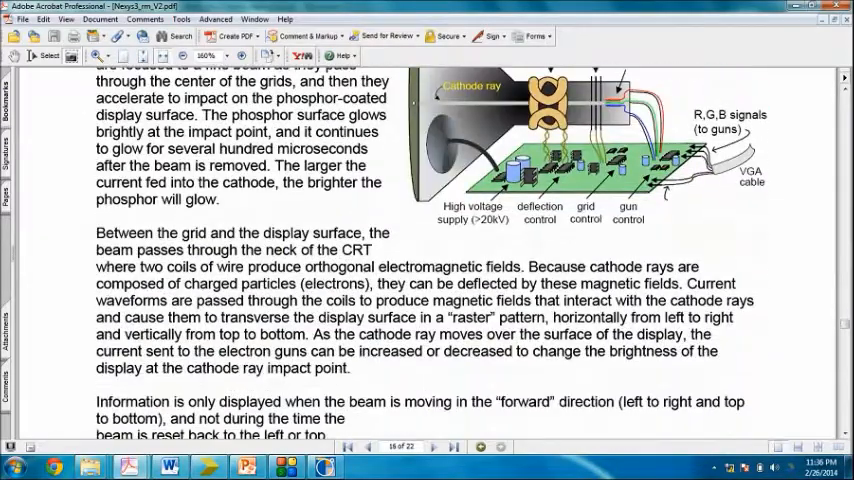
scroll("down", 3)
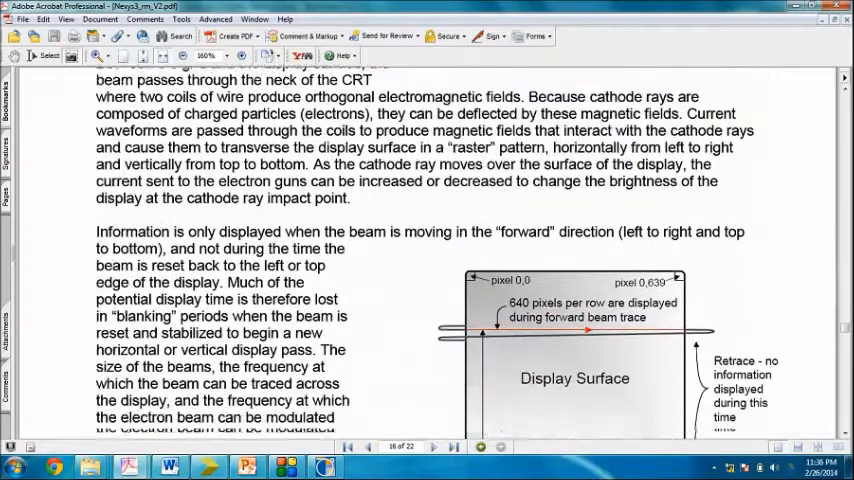
scroll("down", 3)
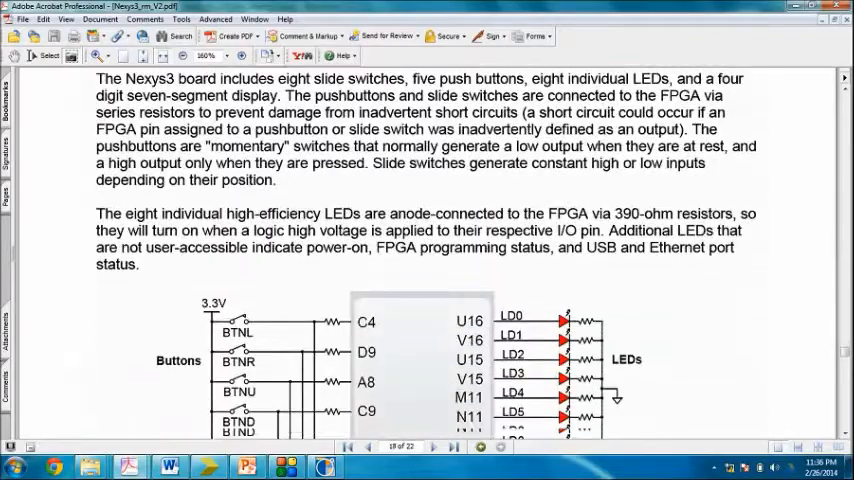
scroll("down", 3)
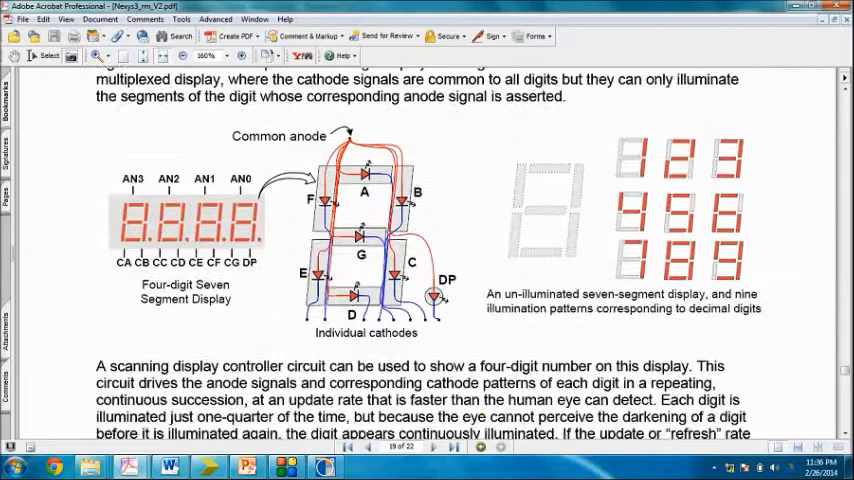
scroll("down", 3)
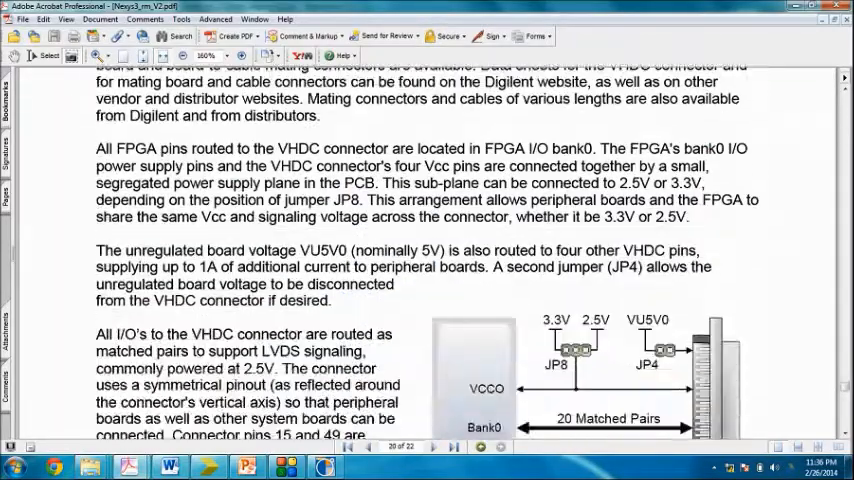
scroll("down", 3)
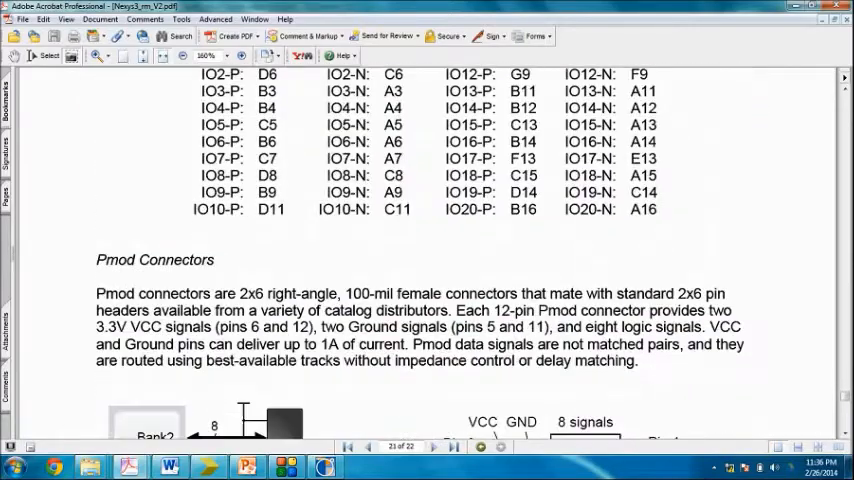
scroll("down", 3)
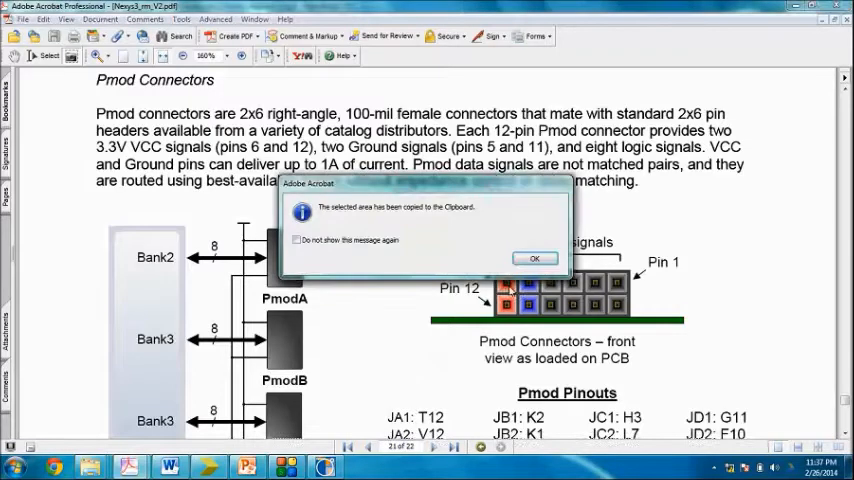
Confirm the copied-to-clipboard message after snapshotting the Pmod connector diagram.
left_click(536, 258)
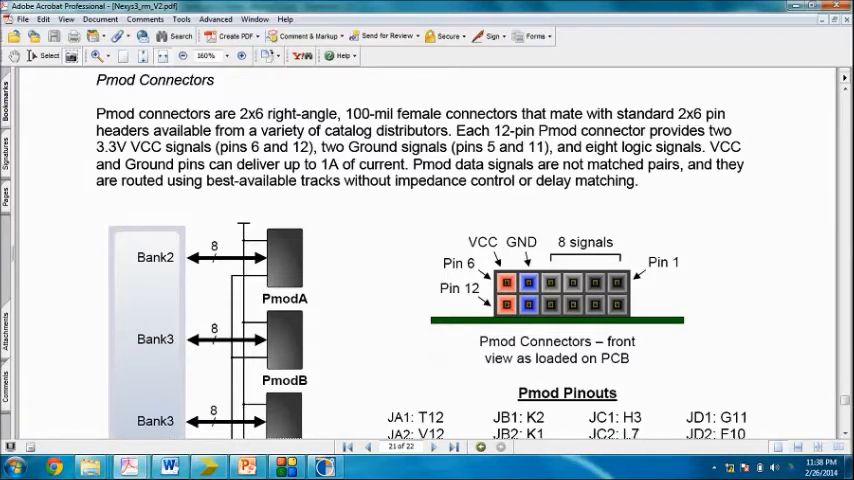
scroll("down", 3)
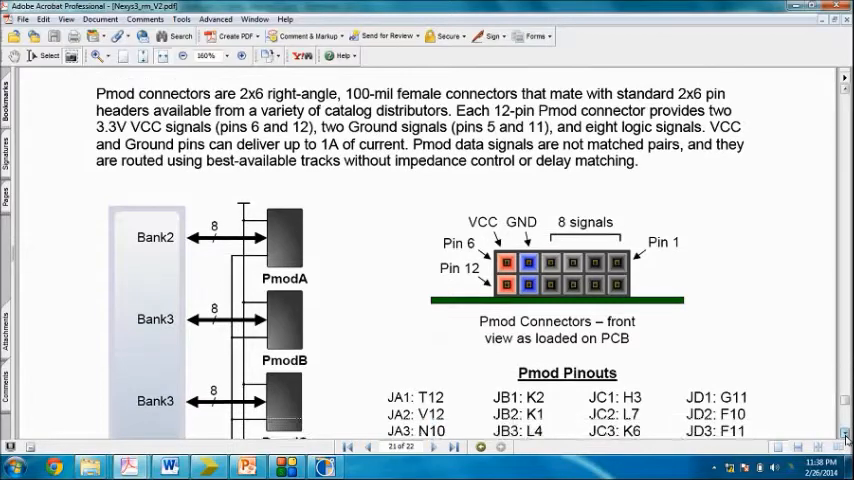
Scroll so the full Pmod Pinouts table with JA to JD assignments is visible.
scroll("down", 3)
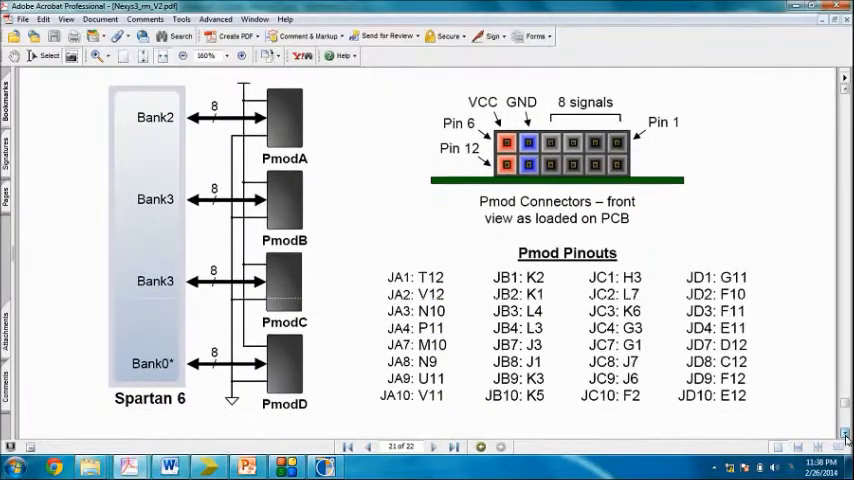
scroll("down", 3)
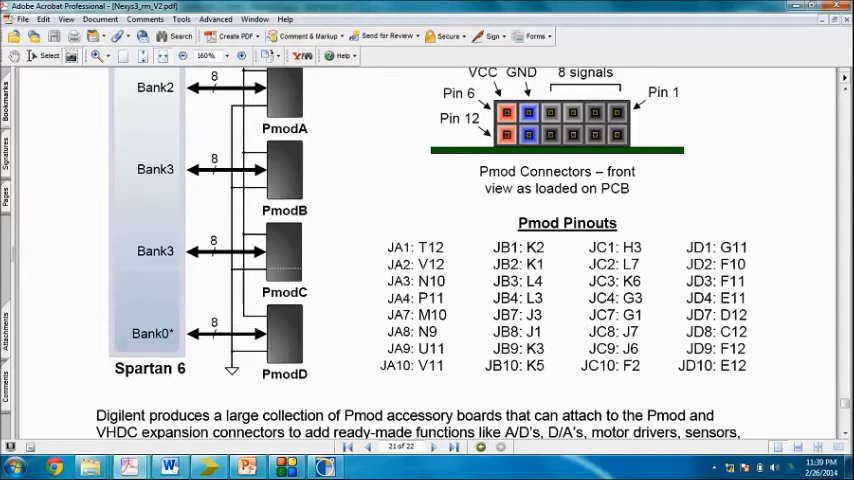
scroll("down", 3)
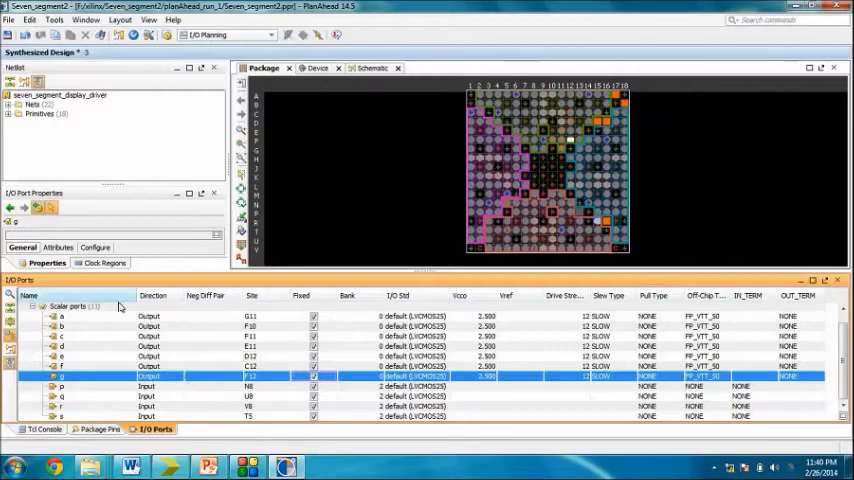
mouse_move(810, 44)
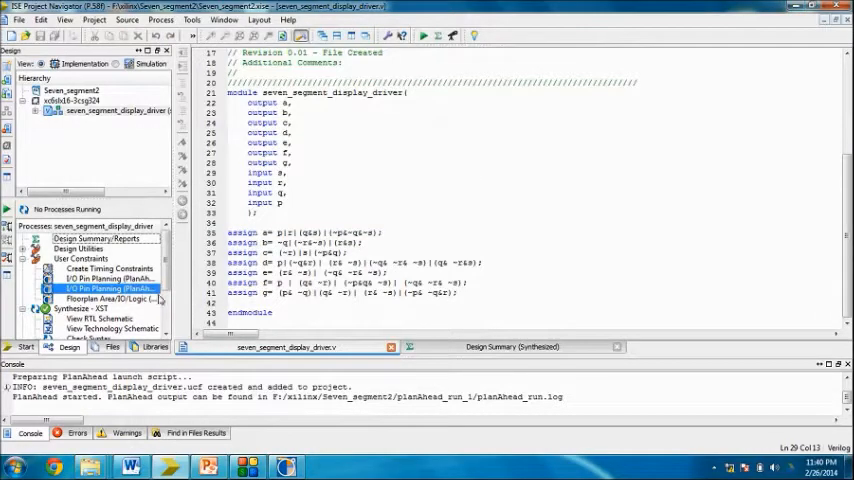
mouse_move(56, 136)
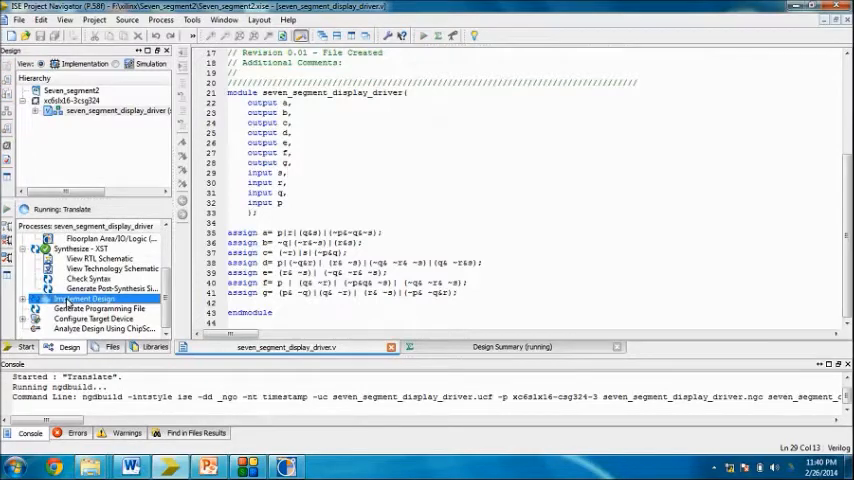
Run Implement Design and start Generate Programming File for the display driver.
left_click(24, 298)
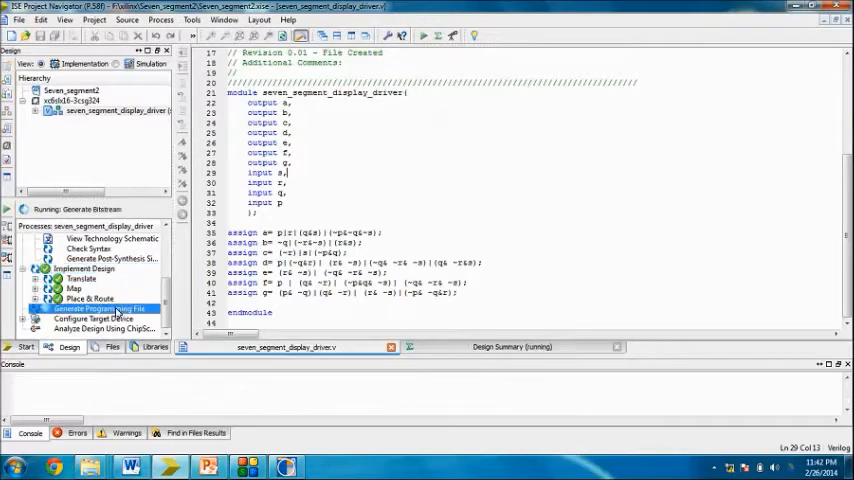
Generate the programming file successfully, then start Configure Target Device.
double_click(96, 308)
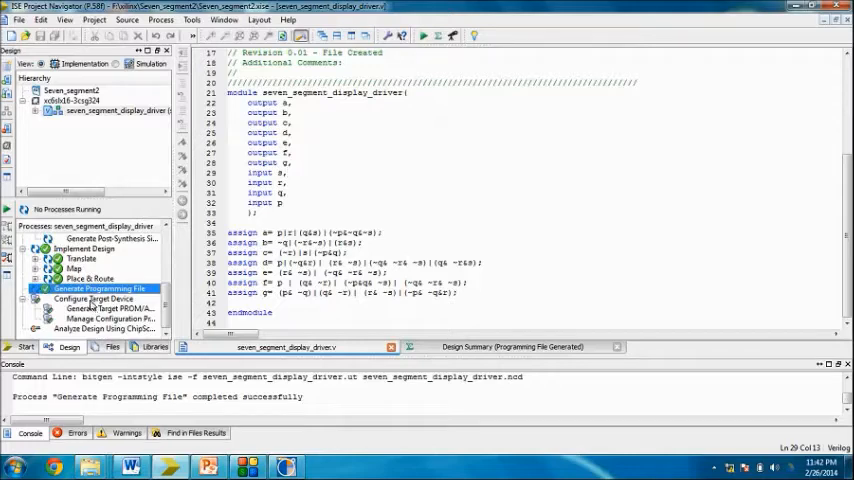
double_click(98, 300)
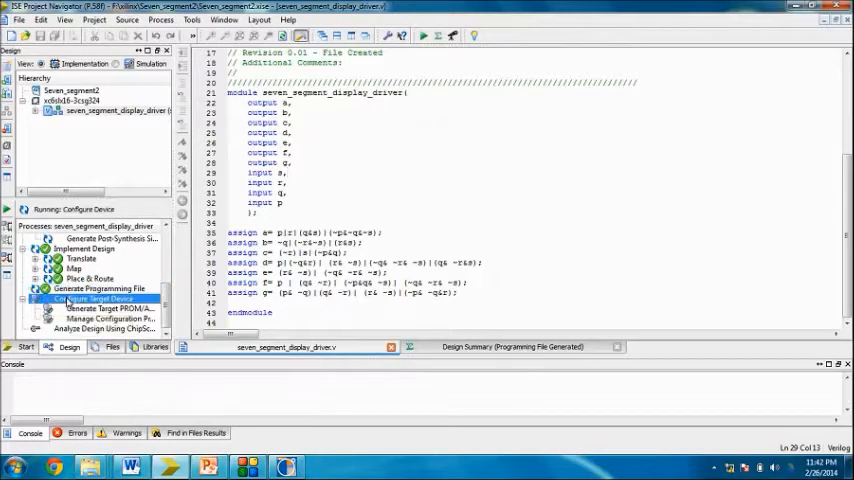
Launch Manage Configuration Project (iMPACT) and acknowledge the project file warning.
double_click(96, 298)
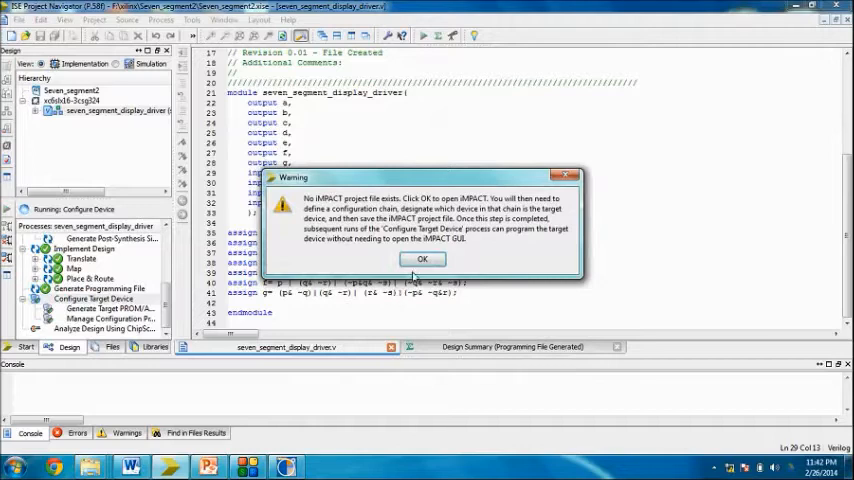
left_click(422, 260)
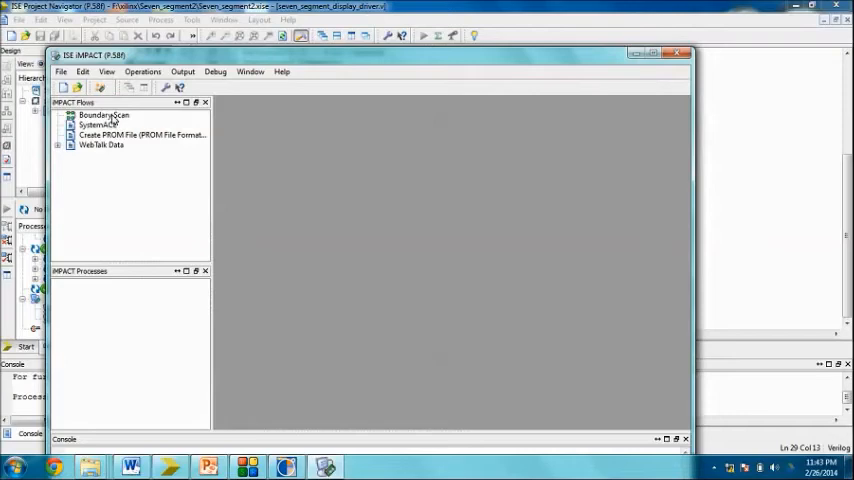
Start a Boundary Scan and Initialize Chain to detect the xc6slx16 FPGA.
double_click(102, 116)
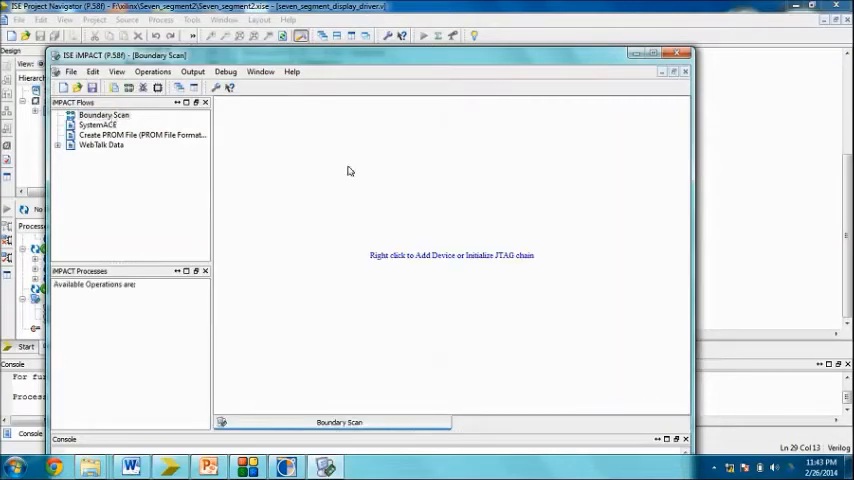
mouse_move(482, 214)
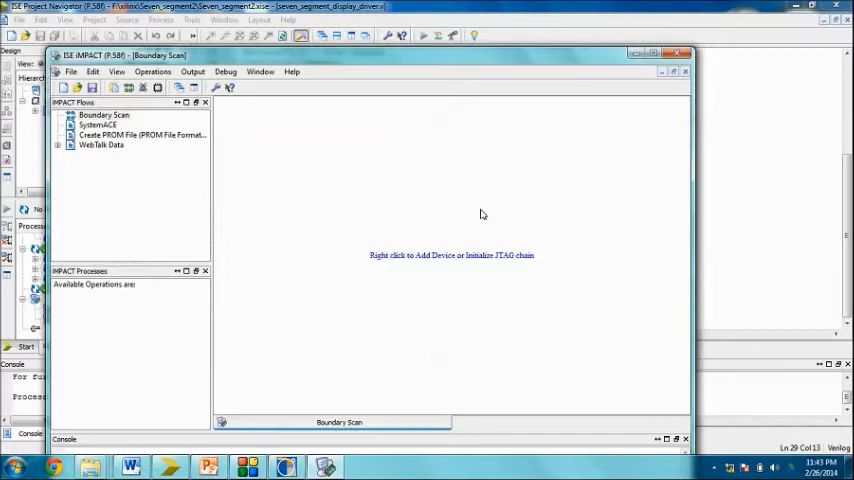
right_click(482, 216)
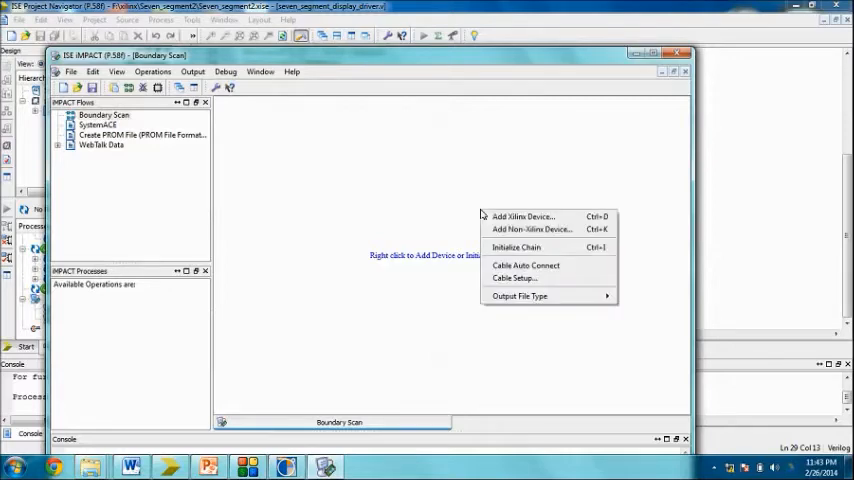
mouse_move(516, 246)
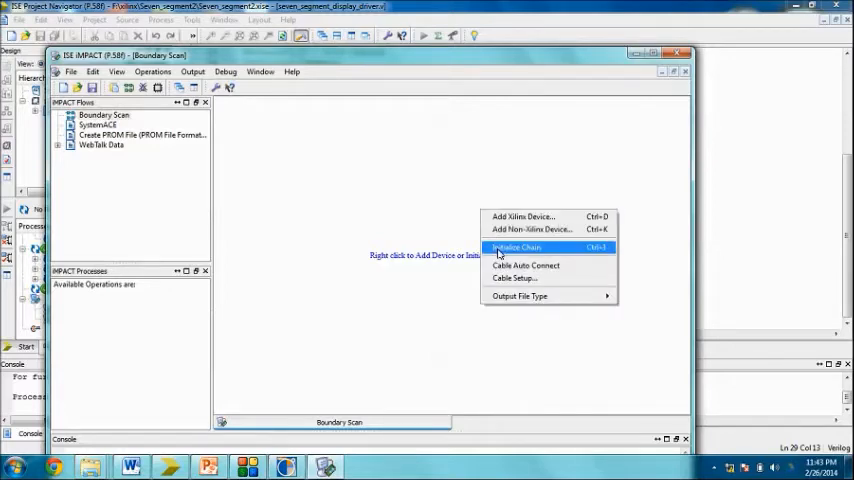
left_click(516, 246)
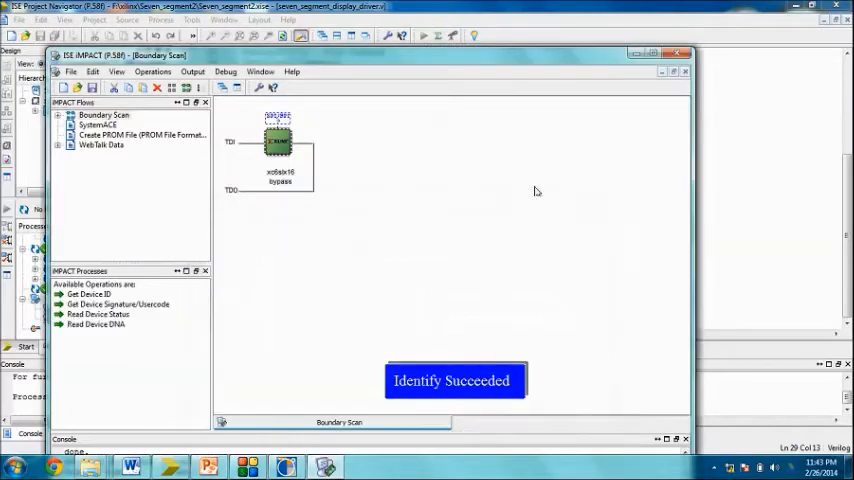
Bring up the Assign New Configuration File dialog for the xc6slx16 device.
right_click(278, 142)
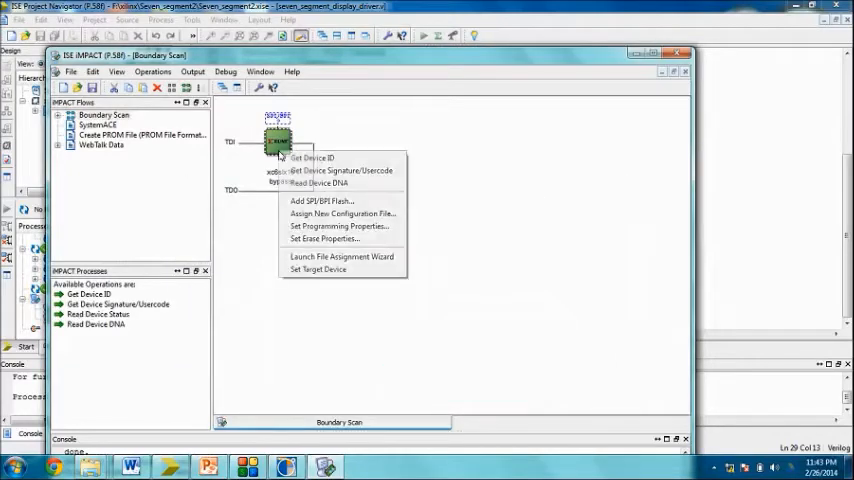
mouse_move(342, 212)
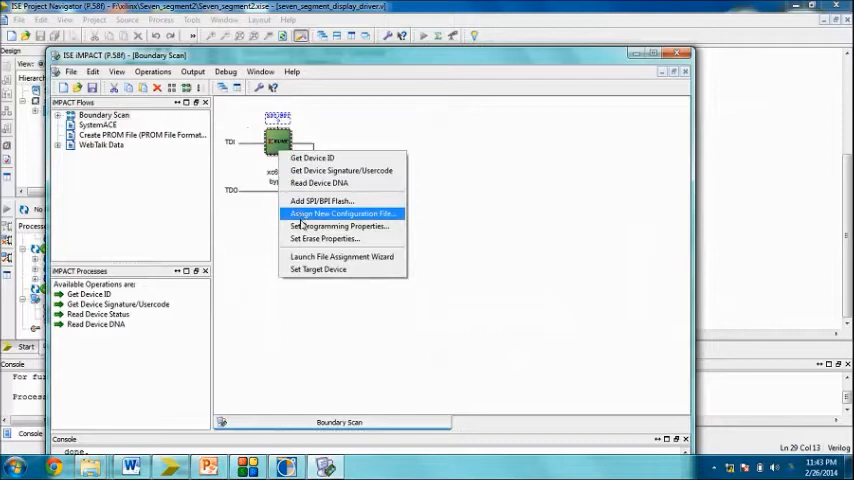
mouse_move(340, 170)
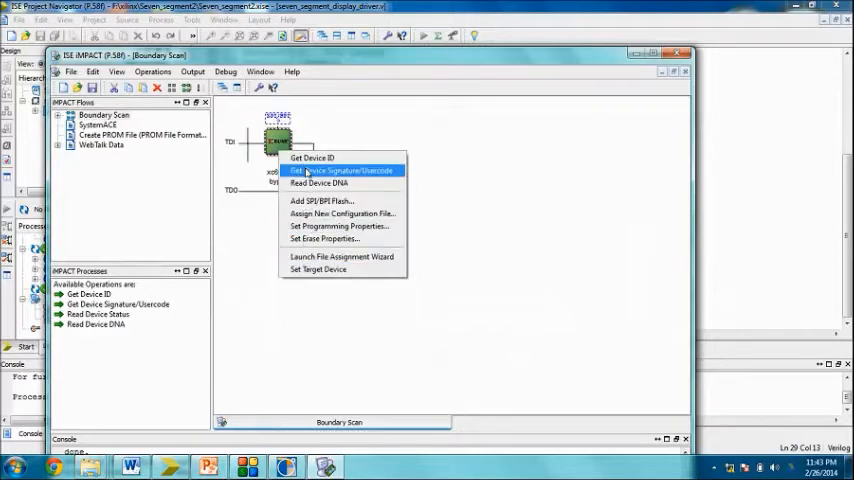
mouse_move(318, 184)
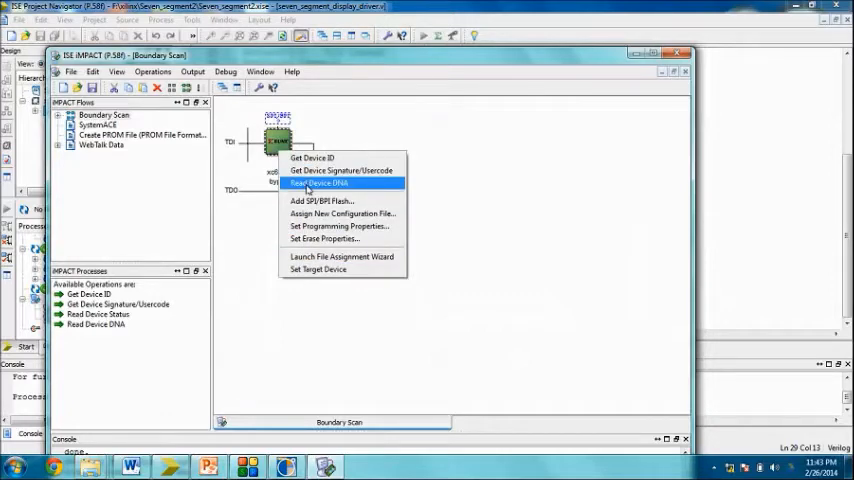
mouse_move(448, 156)
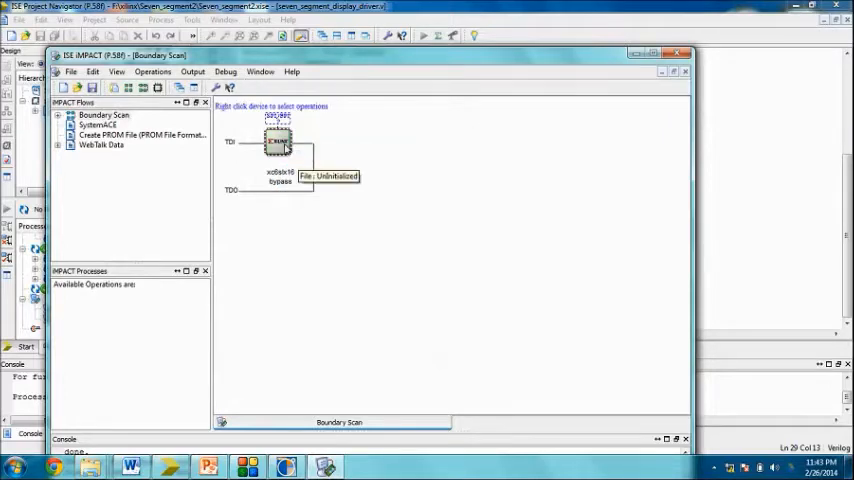
double_click(278, 140)
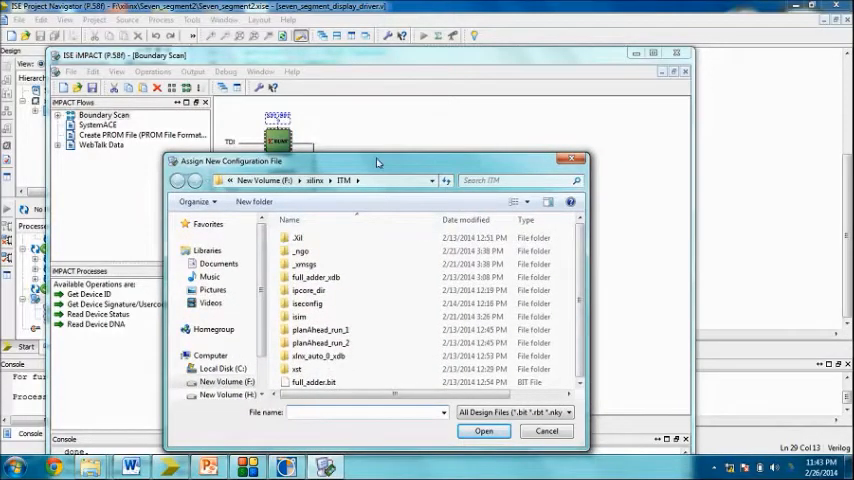
Assign seven_segment_display_driver.bit from the Seven_segment2 folder, declining the SPI/BPI PROM.
left_click_drag(378, 160, 368, 80)
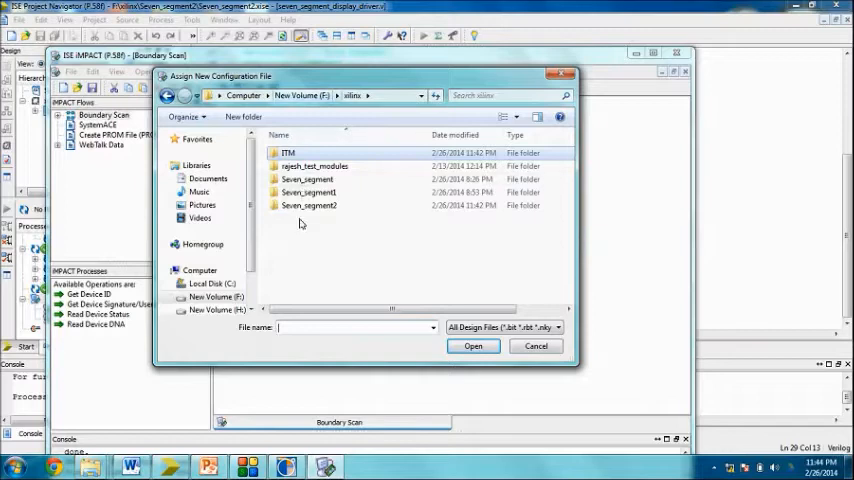
mouse_move(308, 204)
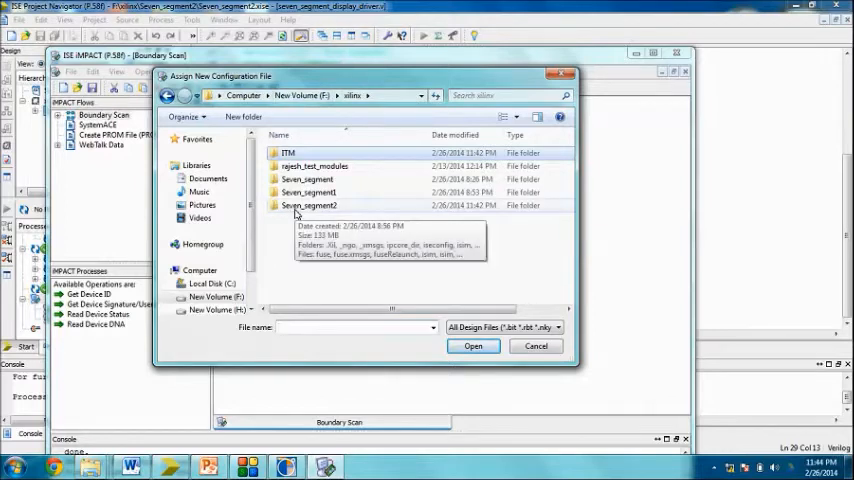
double_click(308, 204)
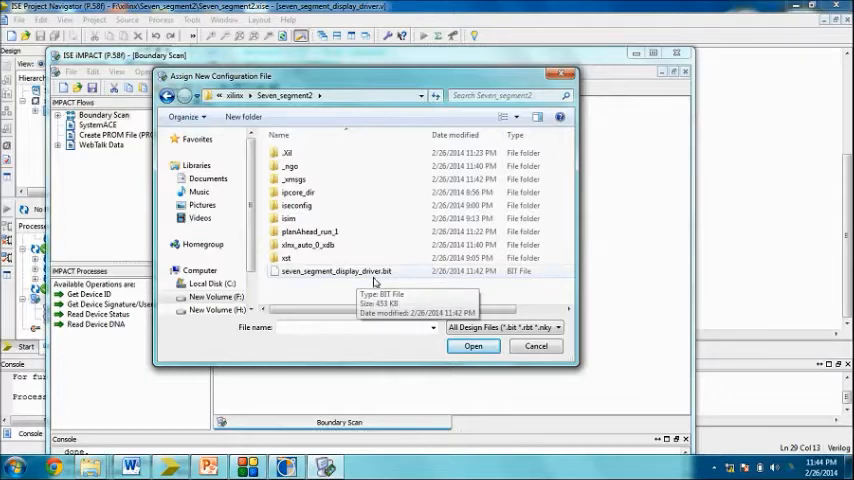
left_click(336, 272)
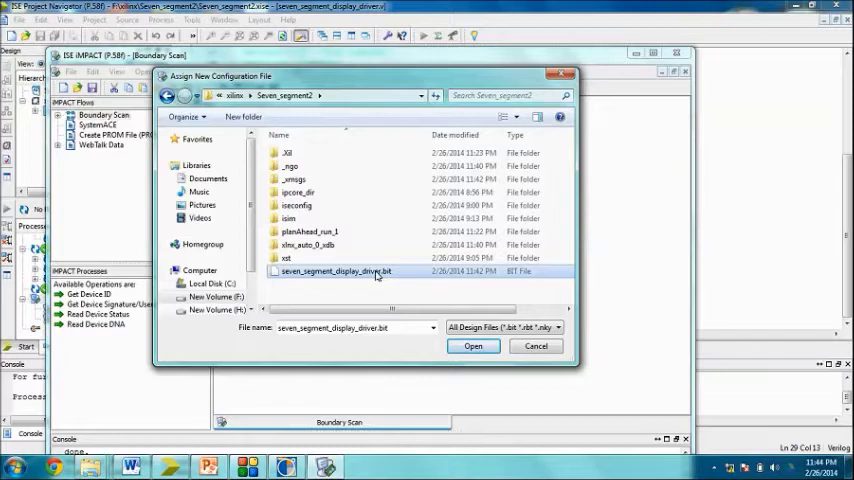
mouse_move(378, 276)
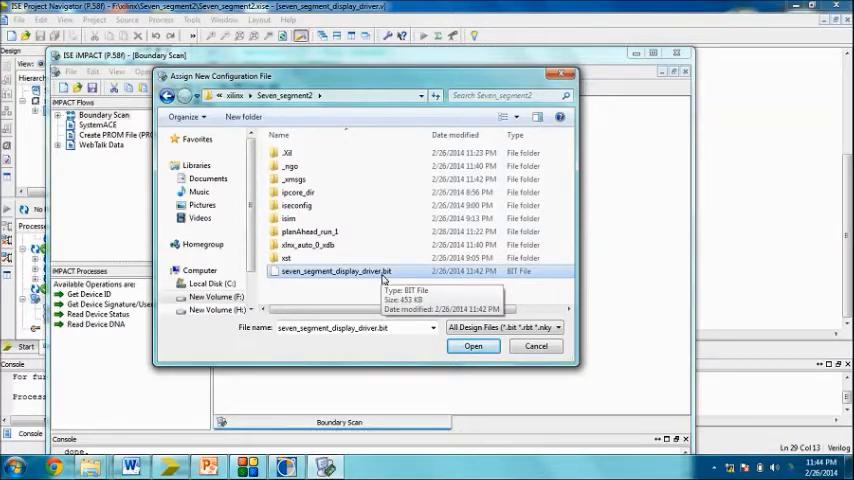
mouse_move(384, 278)
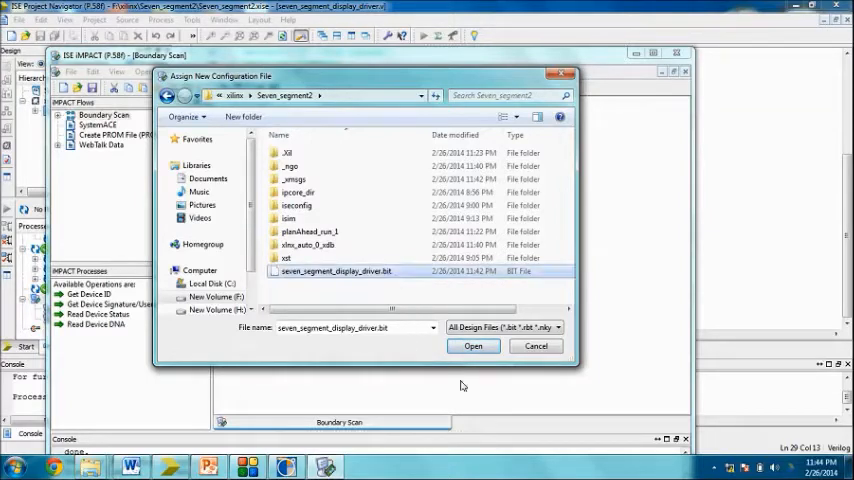
left_click(472, 346)
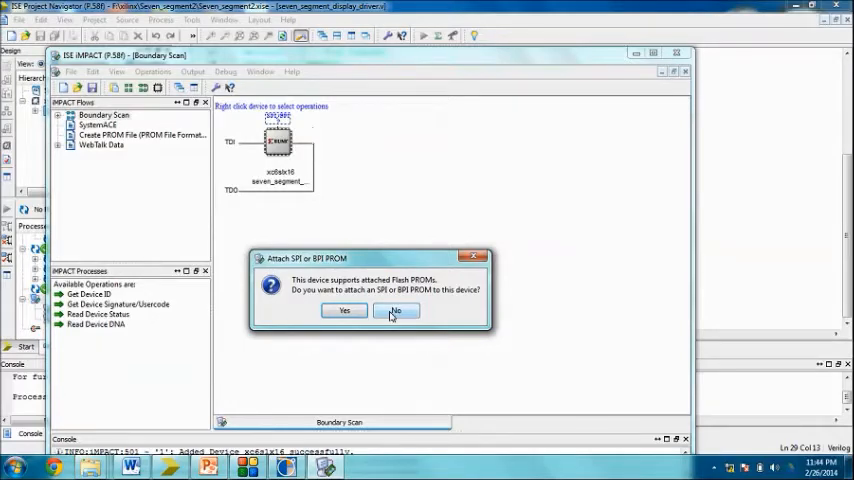
left_click(396, 310)
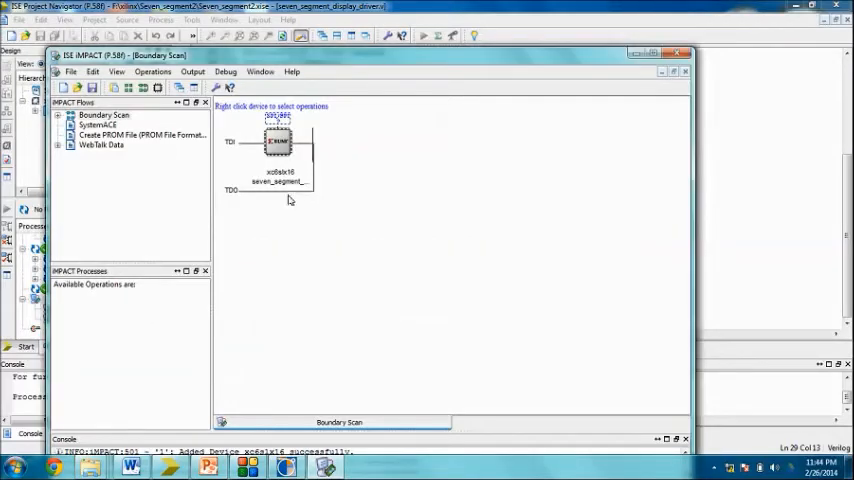
mouse_move(278, 144)
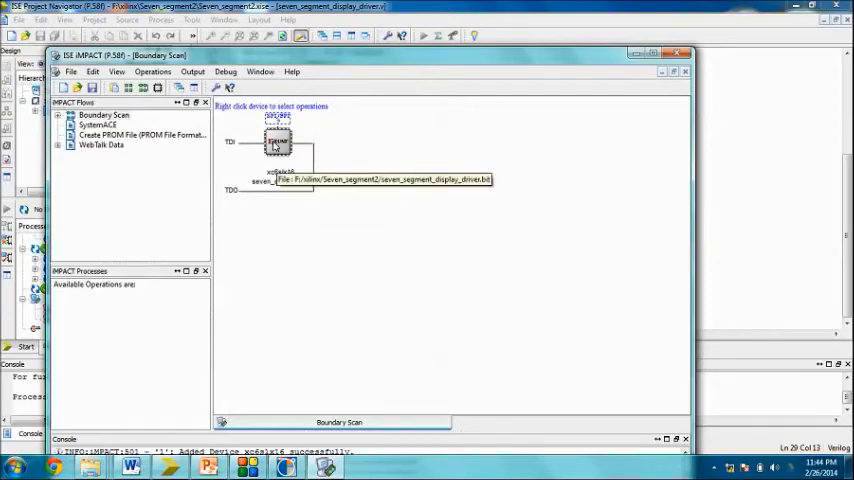
Program the xc6slx16 with the assigned bit file so it reports Program Succeeded.
right_click(278, 140)
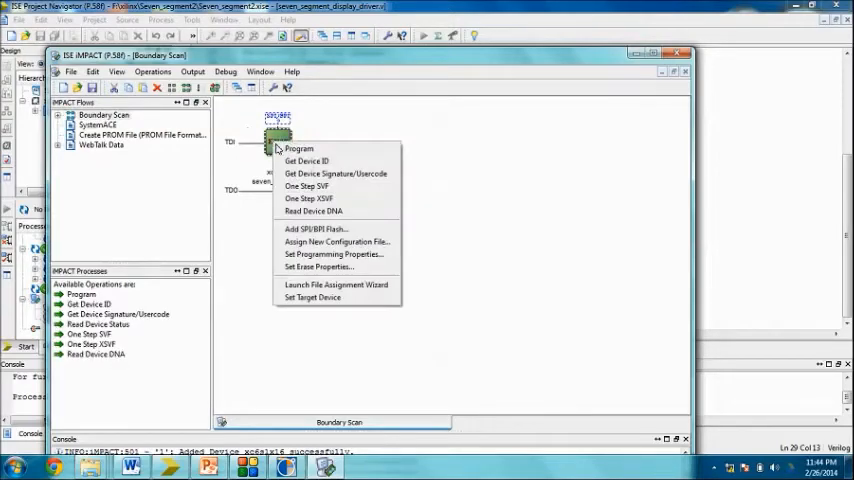
left_click(334, 254)
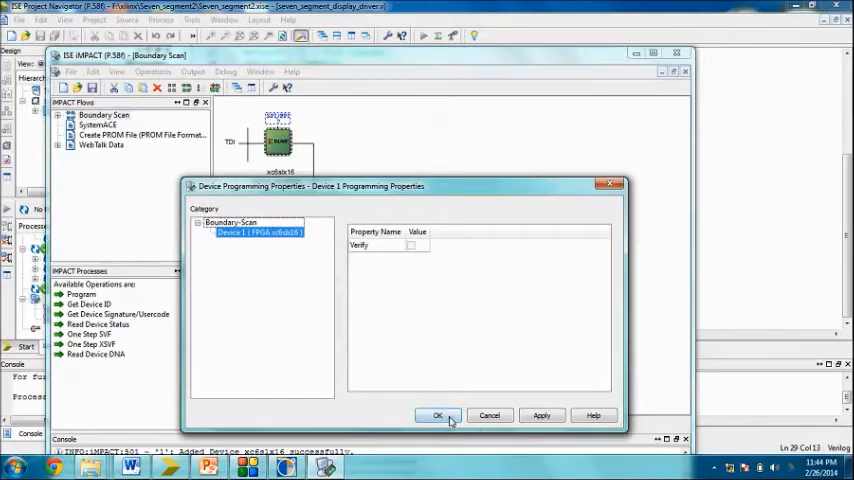
left_click(438, 416)
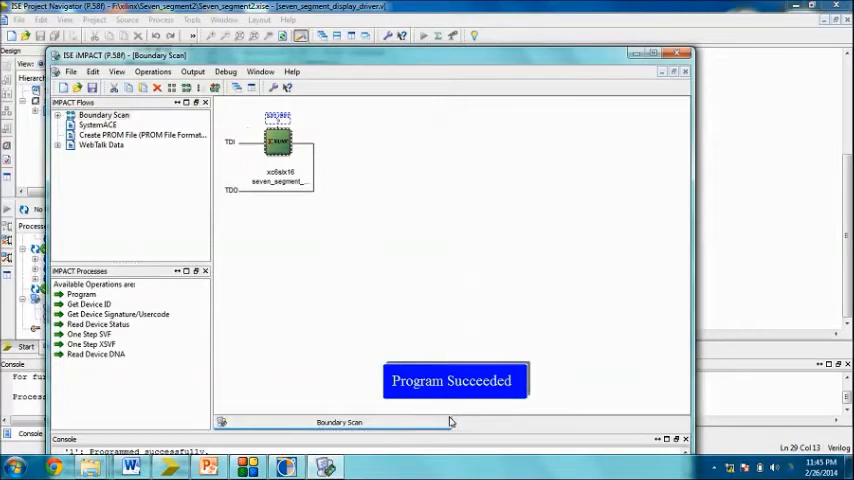
mouse_move(436, 312)
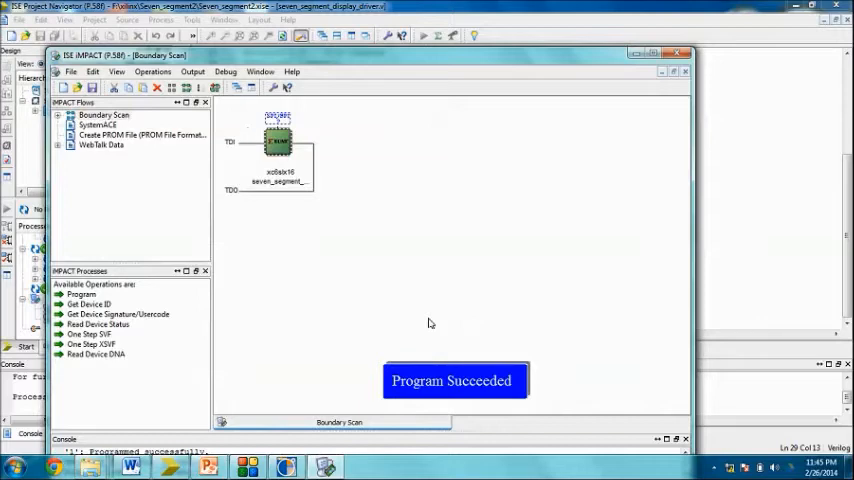
mouse_move(426, 288)
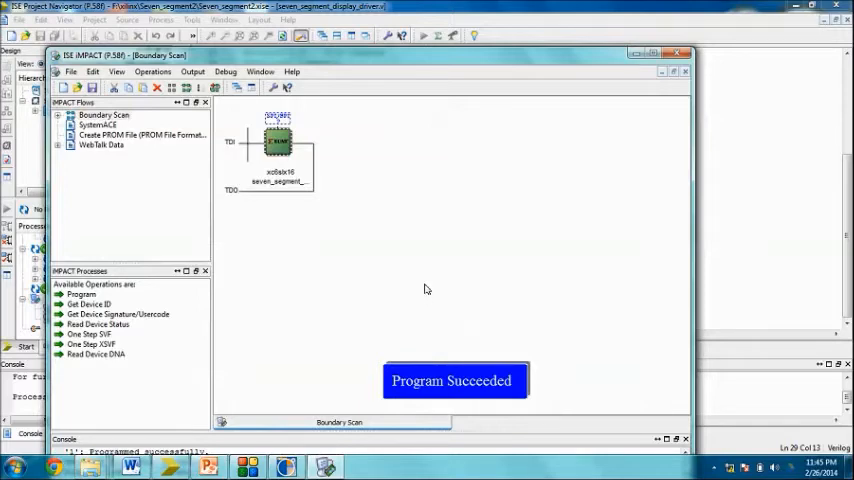